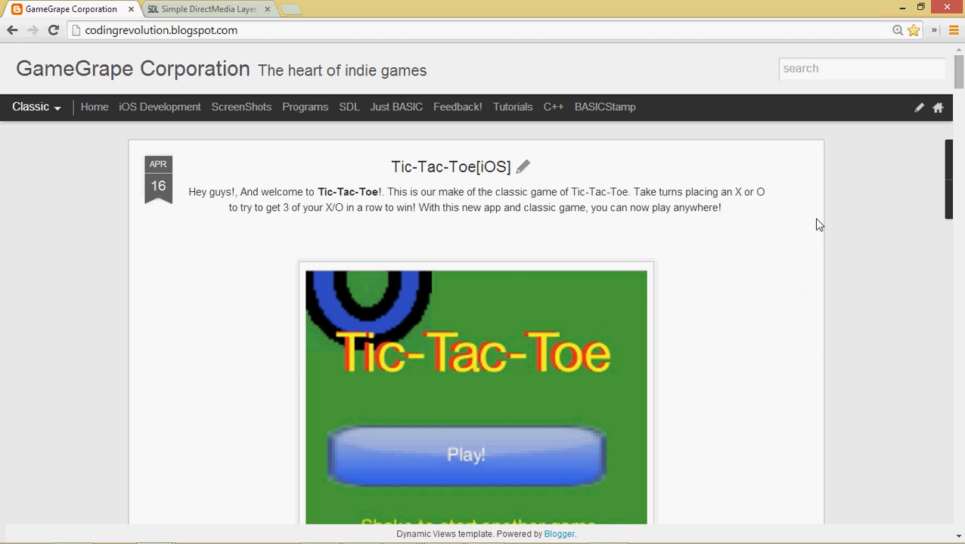
{"action": "mouse_move", "coordinate": [858, 198]}
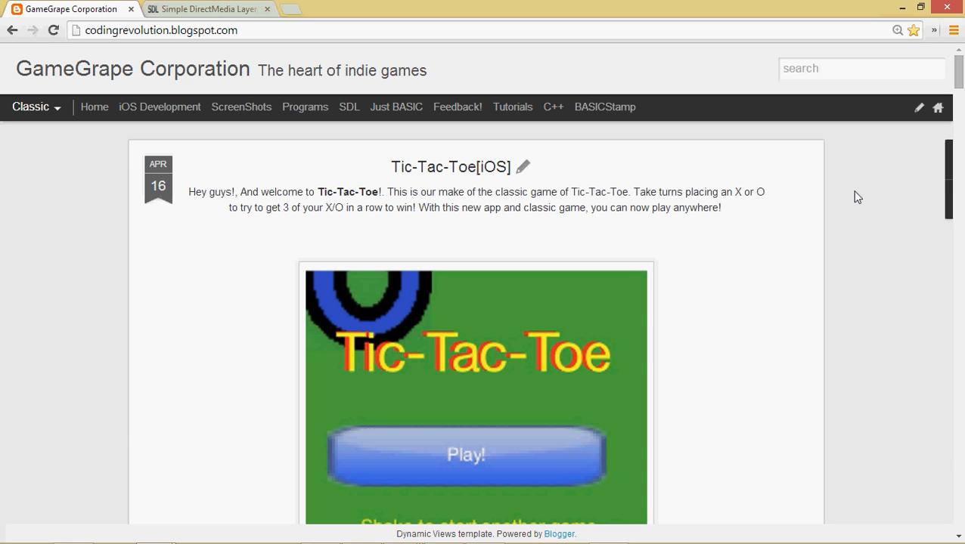
{"action": "mouse_move", "coordinate": [189, 19]}
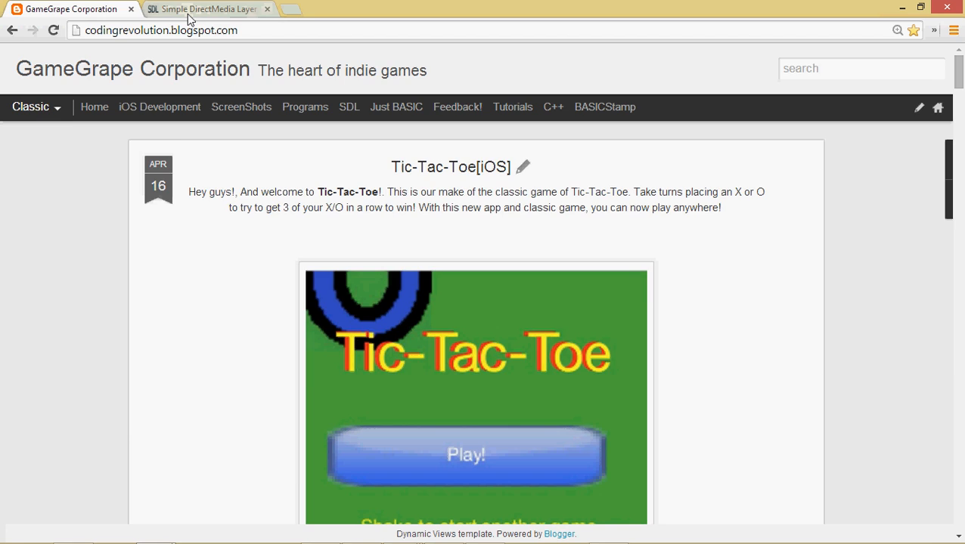
Step: Visit the libsdl.org home page, then open the SDL 2.0 download page
{"action": "left_click", "coordinate": [208, 9]}
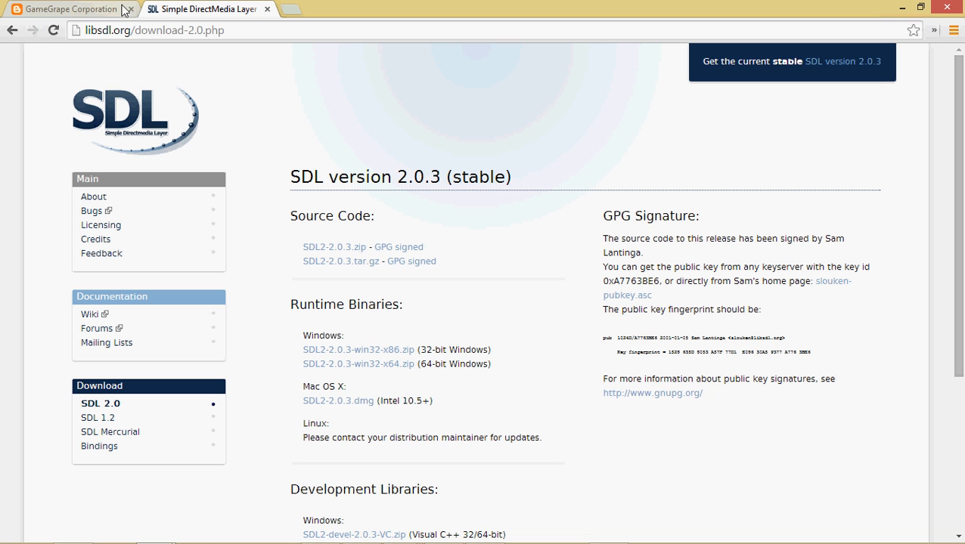
{"action": "mouse_move", "coordinate": [164, 73]}
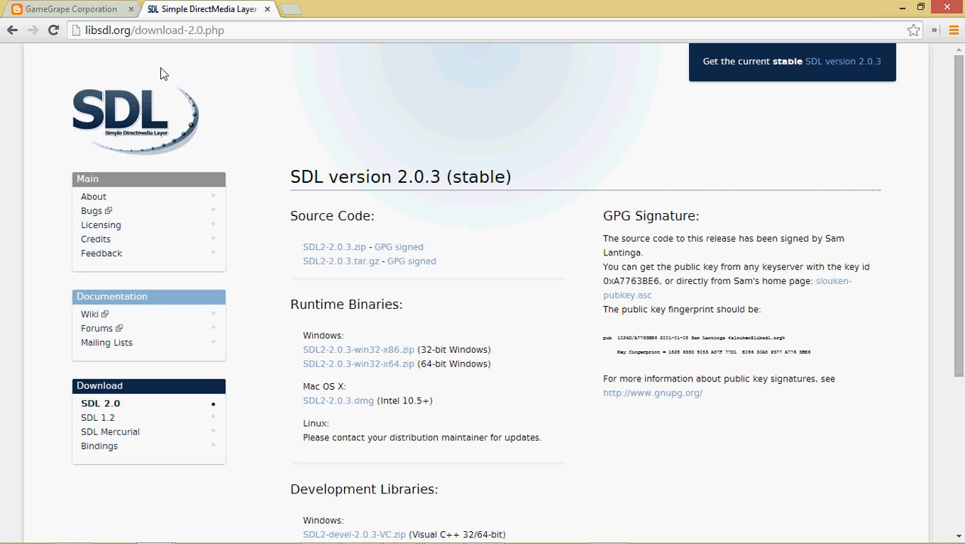
{"action": "mouse_move", "coordinate": [371, 244]}
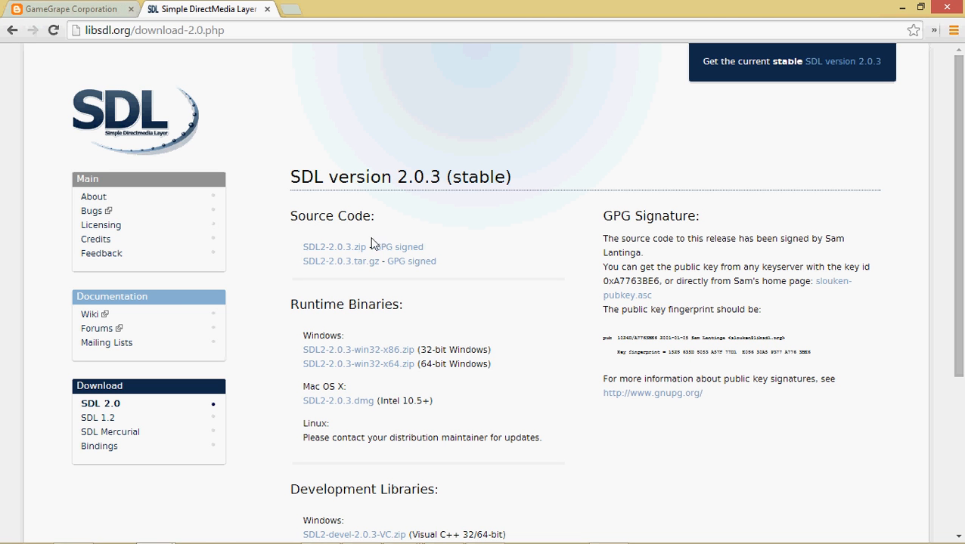
{"action": "mouse_move", "coordinate": [98, 8]}
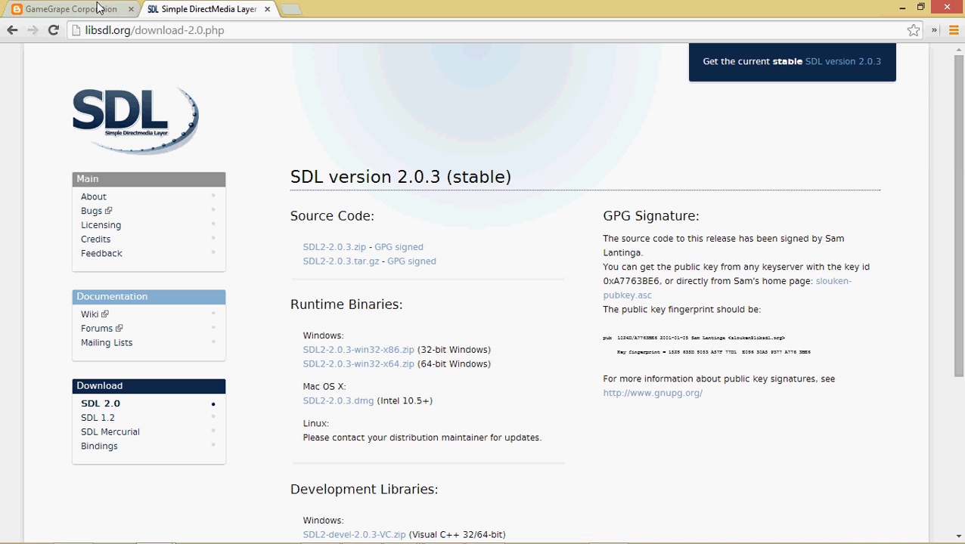
{"action": "left_click", "coordinate": [151, 31]}
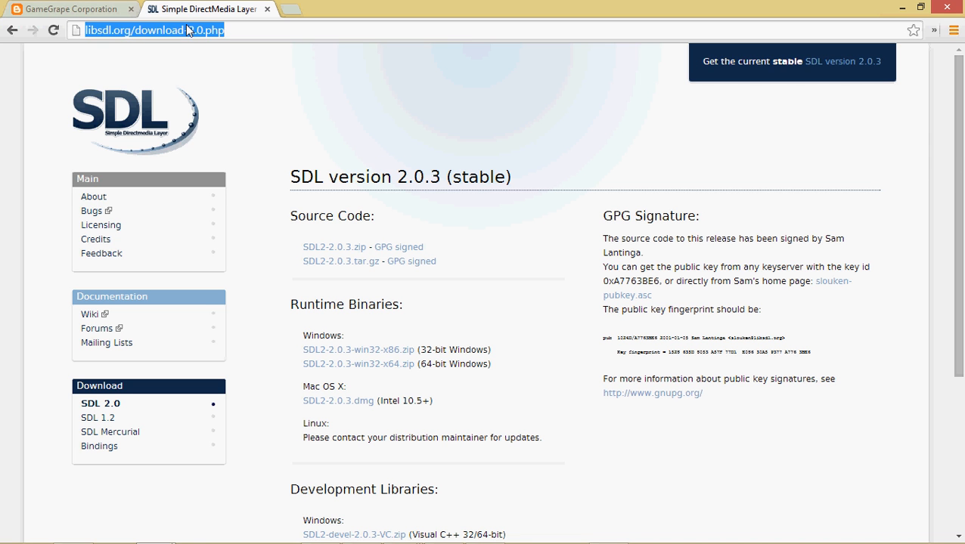
{"action": "key", "text": "Return"}
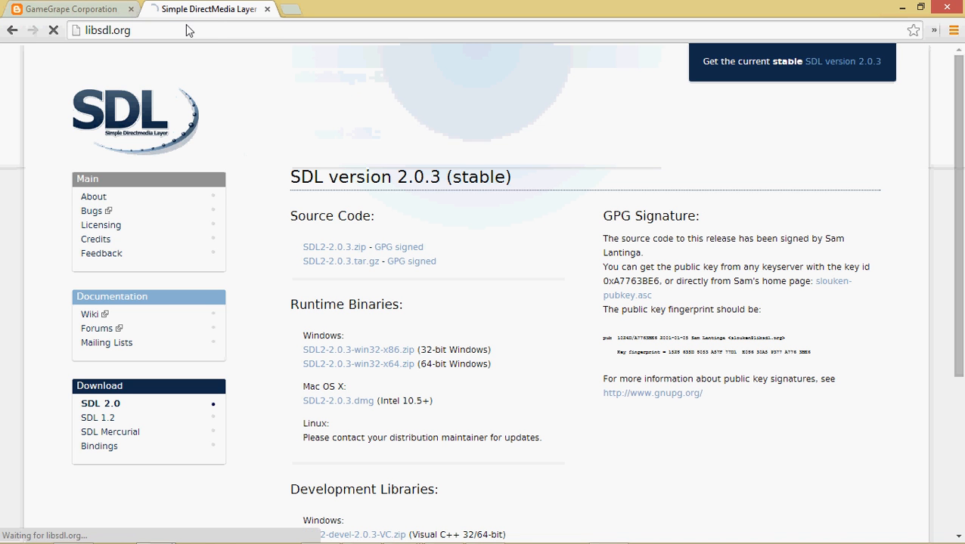
{"action": "left_click", "coordinate": [93, 196]}
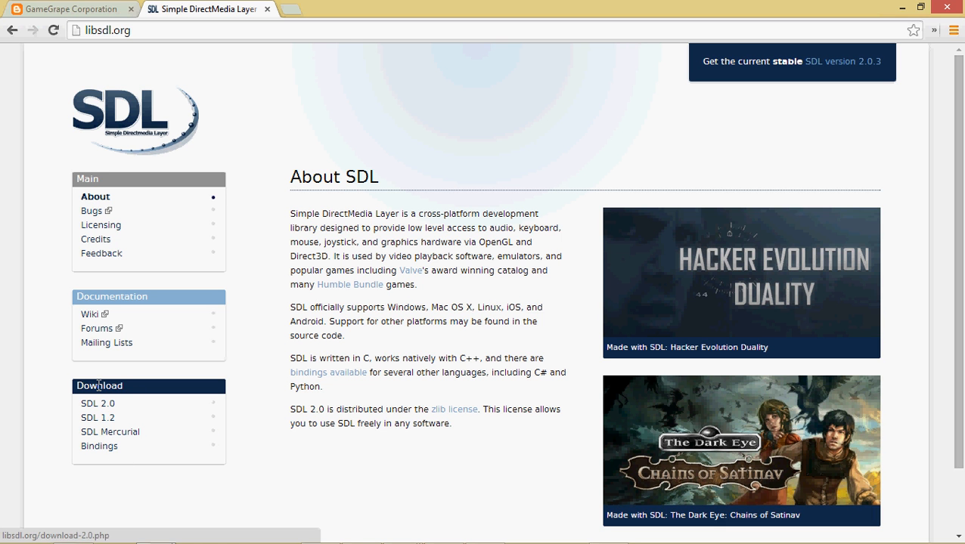
{"action": "left_click", "coordinate": [97, 403]}
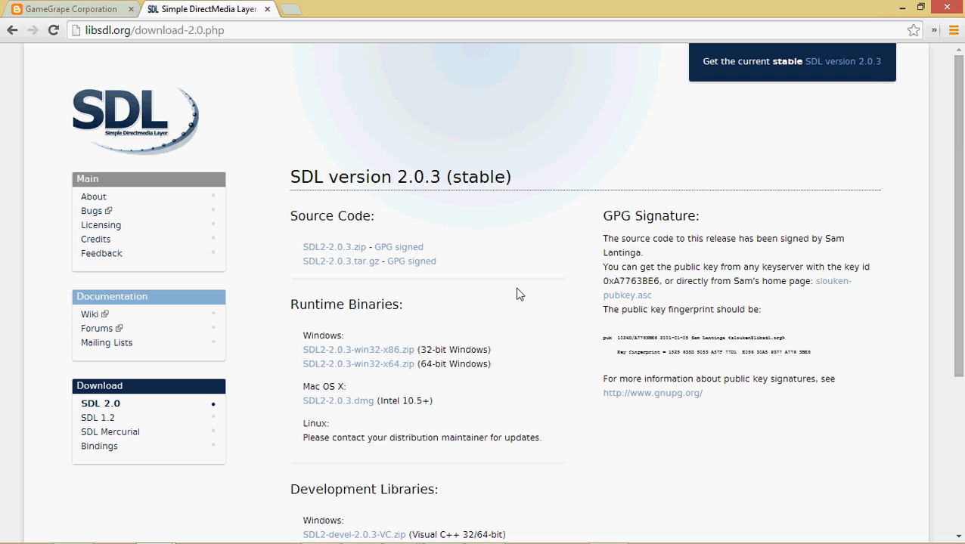
Step: Scroll to Development Libraries, showing the SDL2-devel-2.0.3-mingw.tar.gz package
{"action": "scroll", "scroll_direction": "down", "scroll_amount": 3}
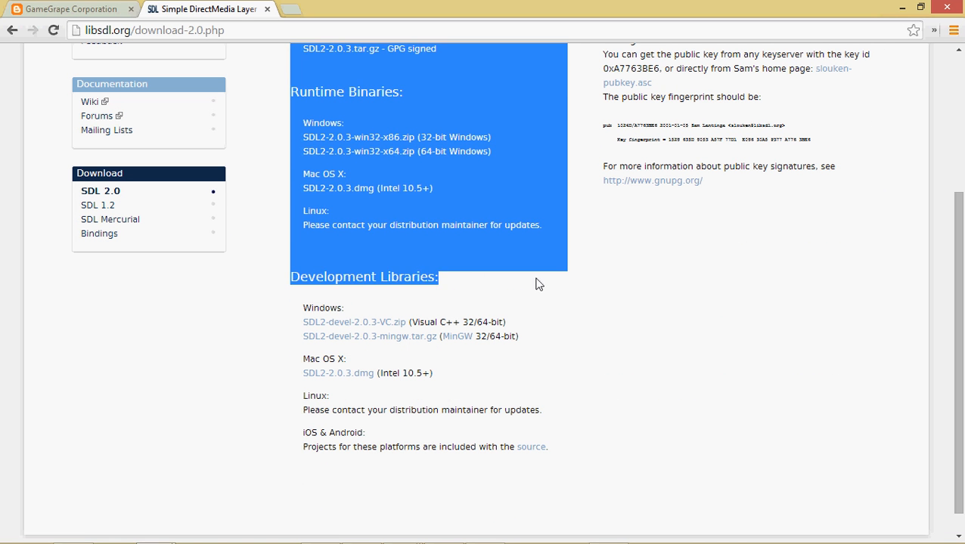
{"action": "left_click", "coordinate": [382, 123]}
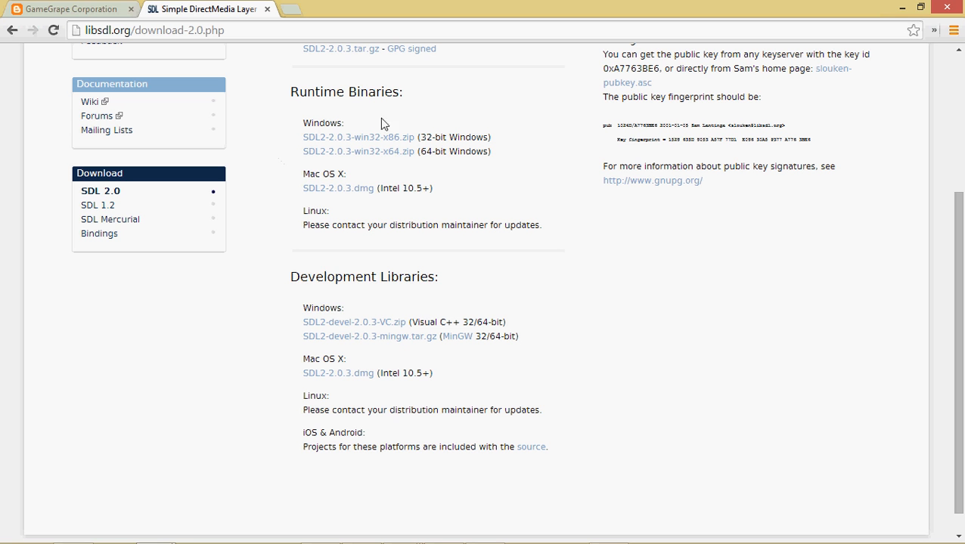
{"action": "double_click", "coordinate": [307, 277]}
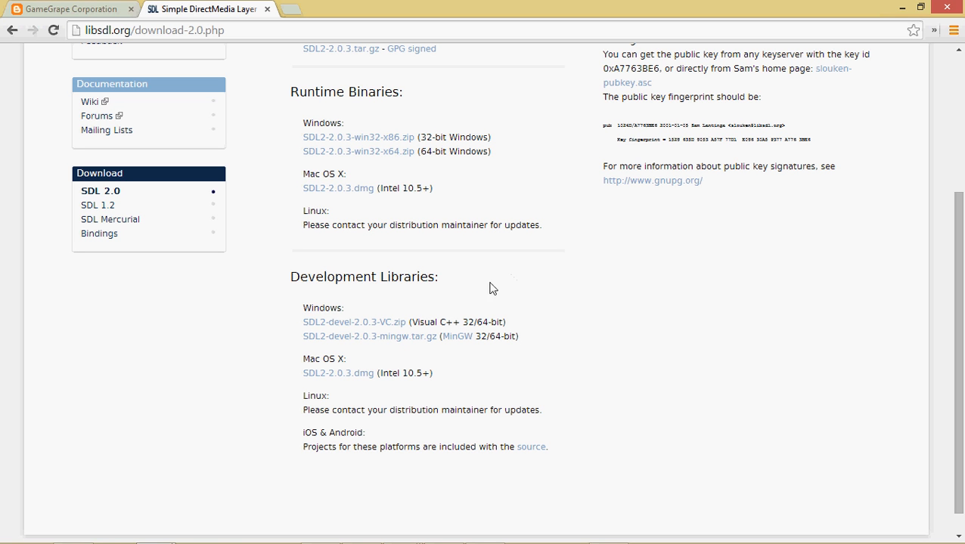
{"action": "mouse_move", "coordinate": [378, 325]}
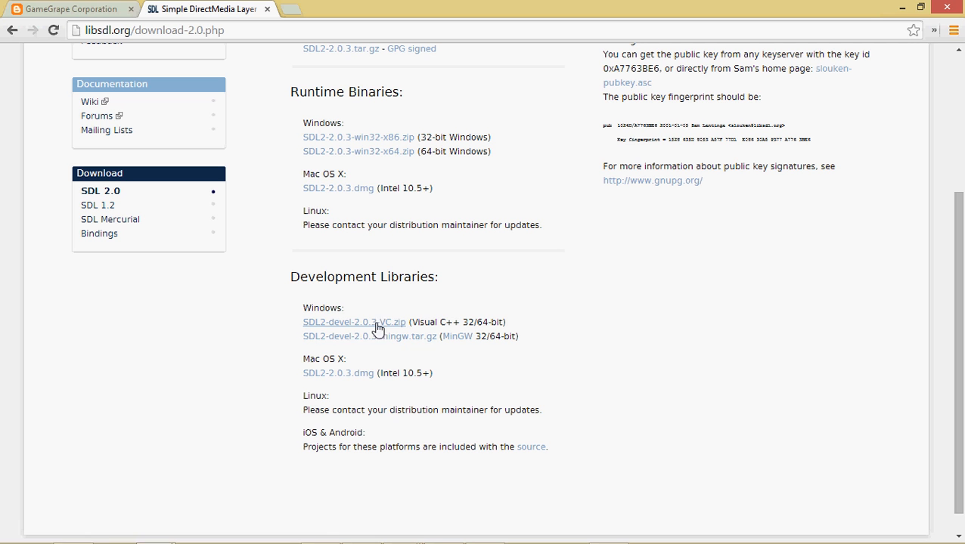
{"action": "mouse_move", "coordinate": [446, 322]}
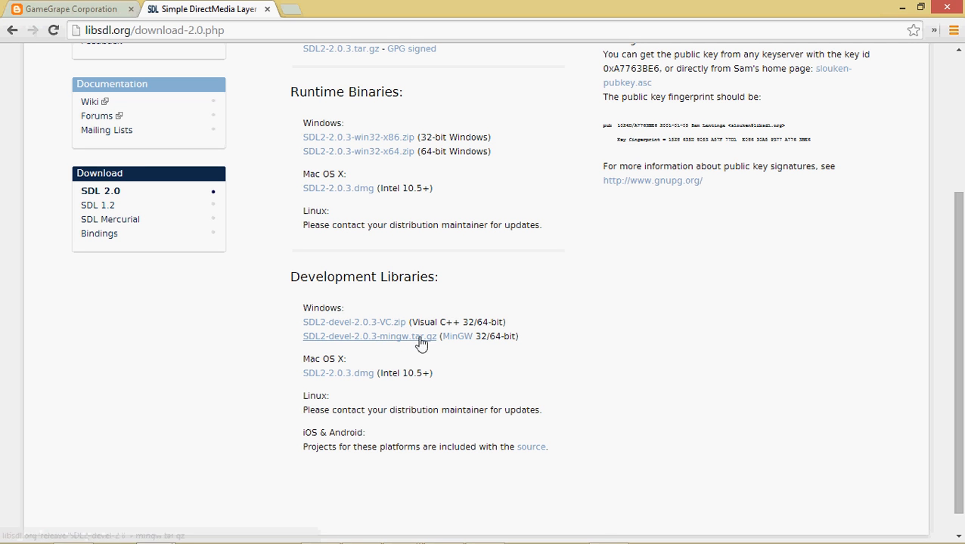
{"action": "mouse_move", "coordinate": [506, 320]}
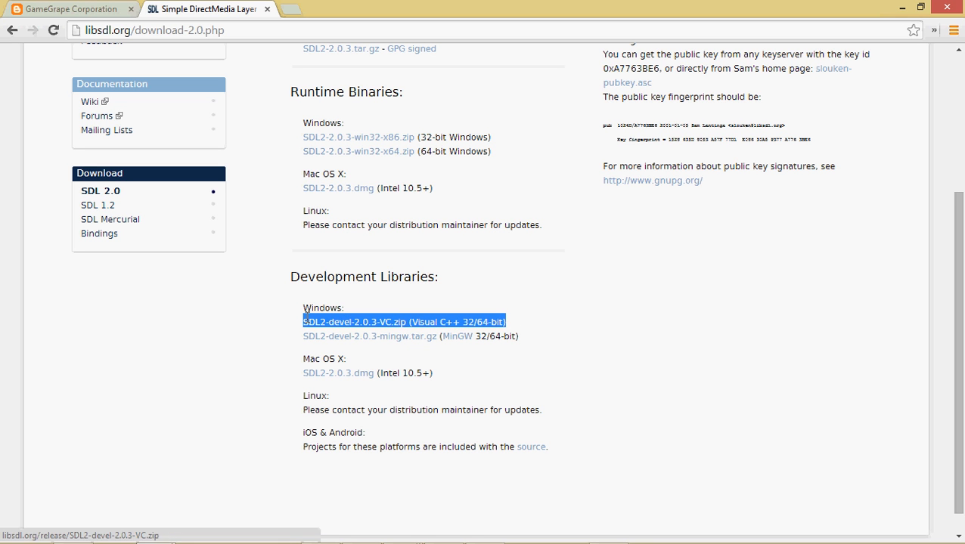
{"action": "mouse_move", "coordinate": [534, 319]}
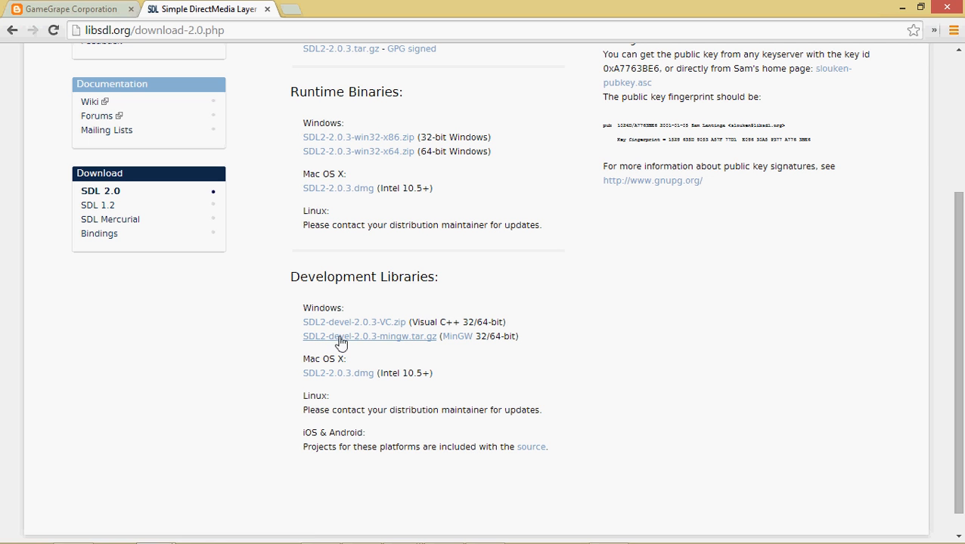
{"action": "mouse_move", "coordinate": [455, 353]}
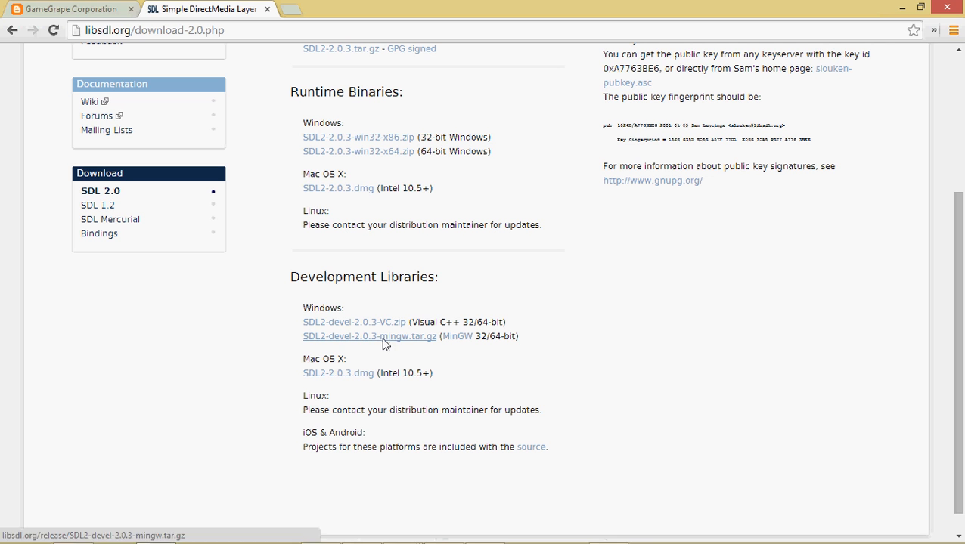
Step: Download SDL2-devel-2.0.3-mingw.tar.gz and open it from Chrome's download bar
{"action": "left_click", "coordinate": [369, 336]}
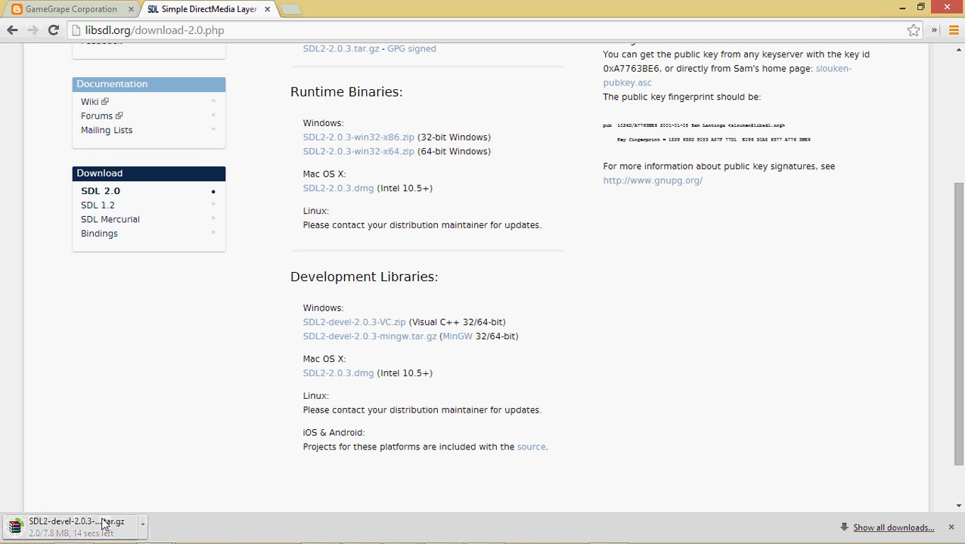
{"action": "left_click", "coordinate": [142, 527]}
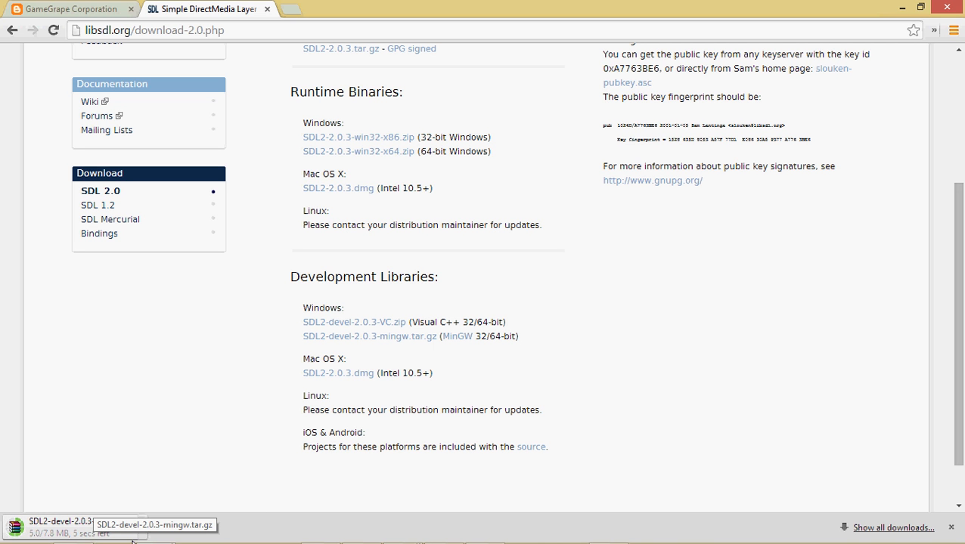
{"action": "mouse_move", "coordinate": [117, 486]}
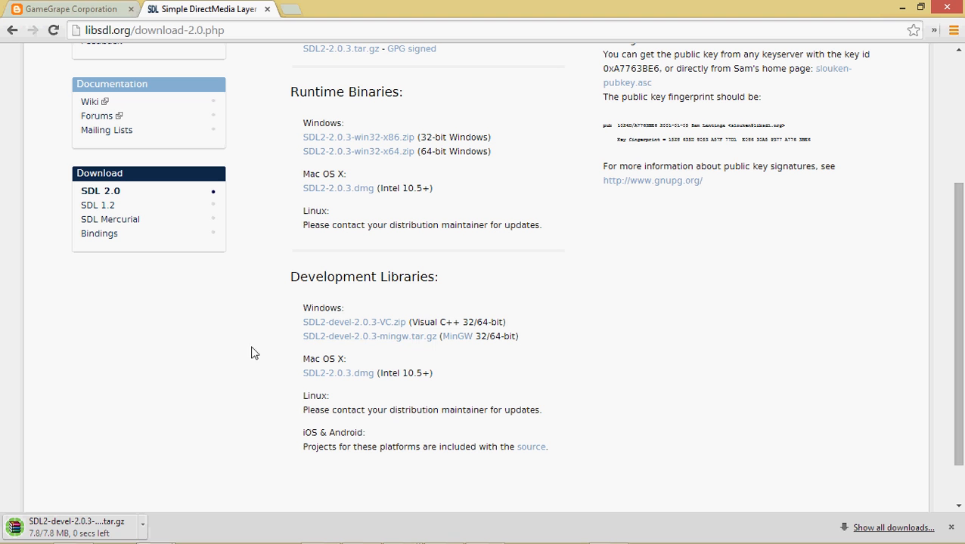
{"action": "mouse_move", "coordinate": [108, 530]}
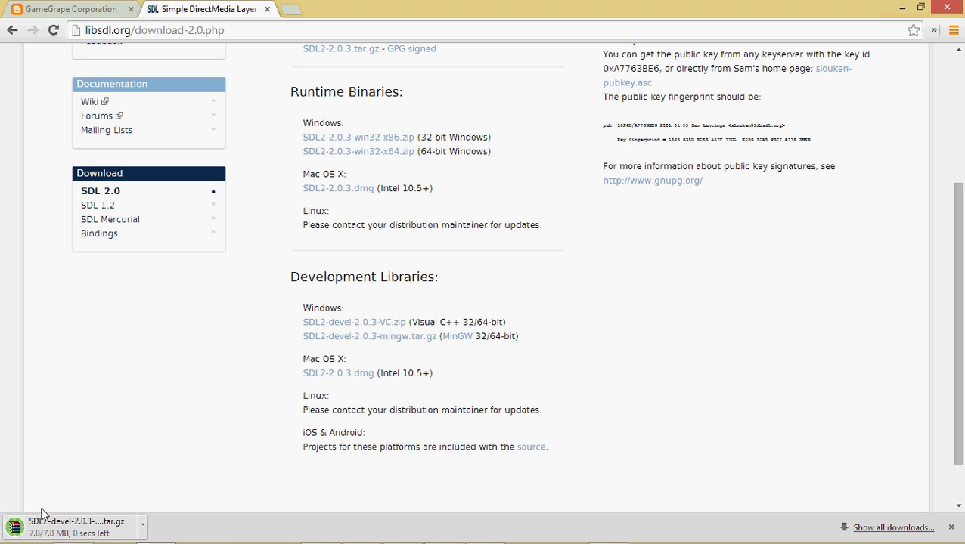
{"action": "mouse_move", "coordinate": [168, 487]}
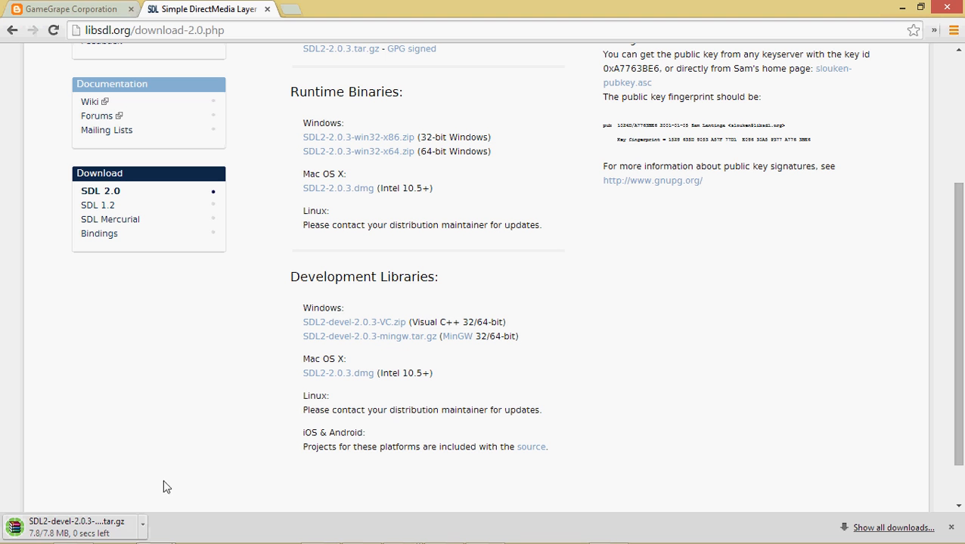
{"action": "mouse_move", "coordinate": [390, 378]}
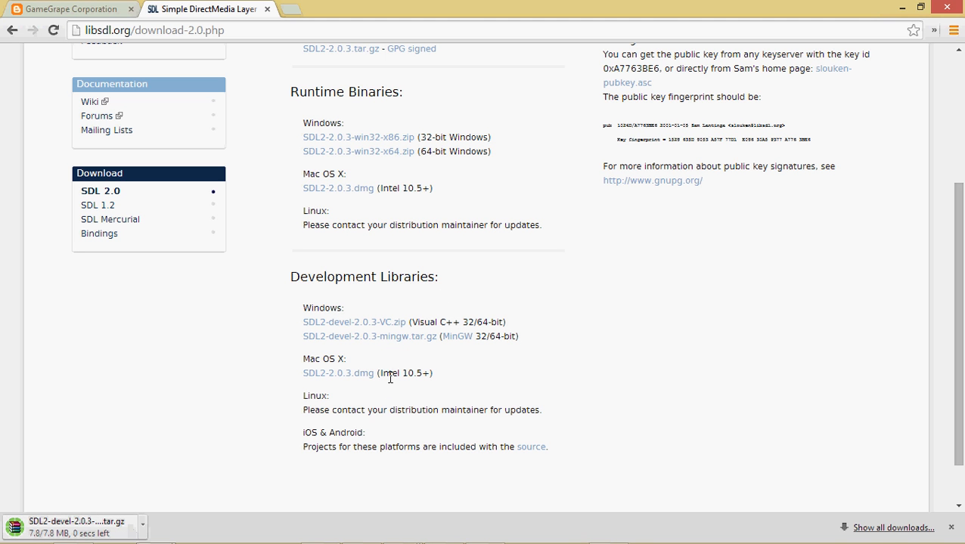
{"action": "mouse_move", "coordinate": [638, 282]}
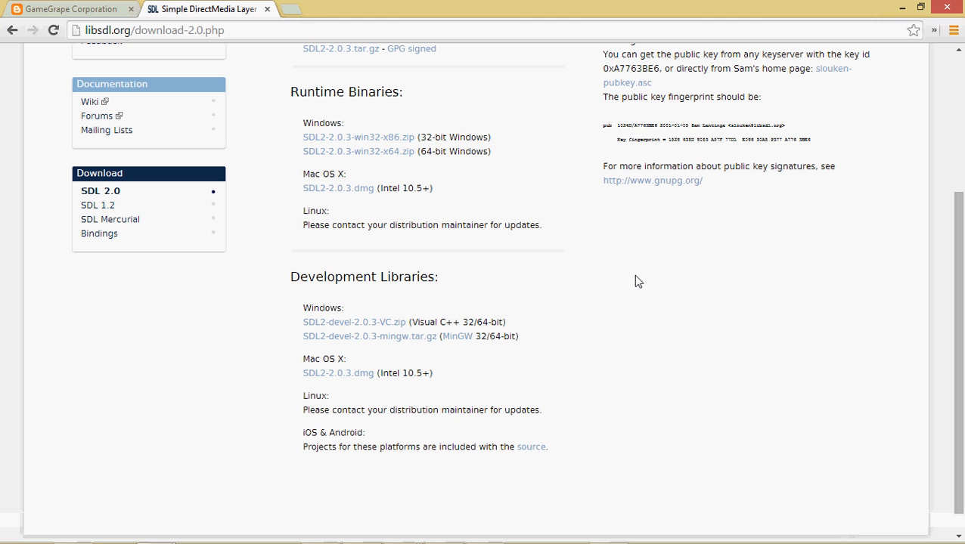
{"action": "mouse_move", "coordinate": [548, 124]}
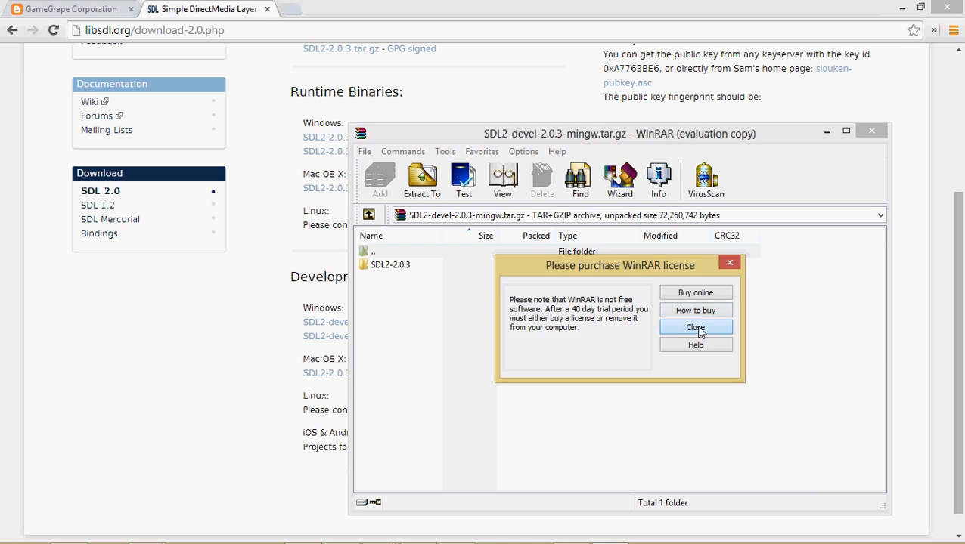
Step: Dismiss the license reminder and extract the archive into F:\Projects\Coding programs\CodeBlocks\SDK'S\SDL
{"action": "left_click", "coordinate": [694, 328]}
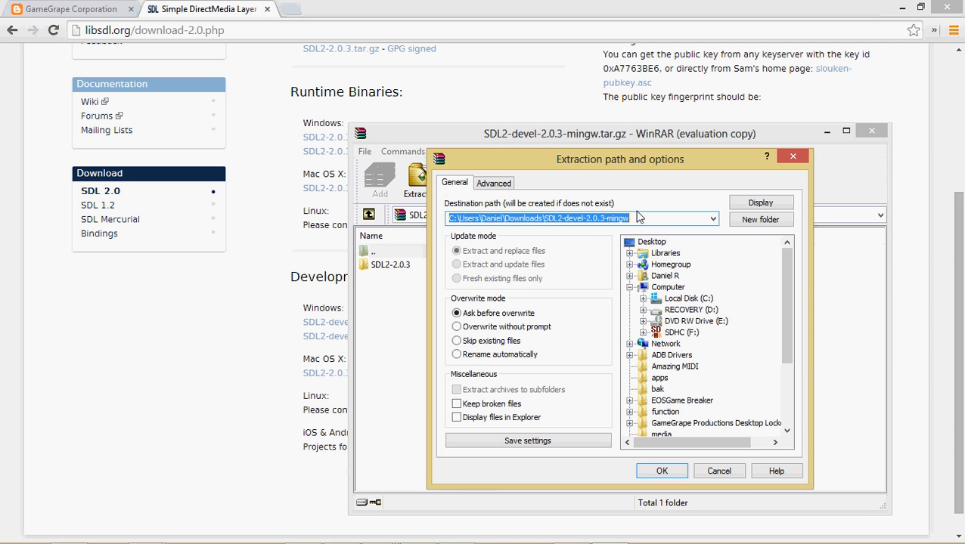
{"action": "left_click", "coordinate": [681, 333]}
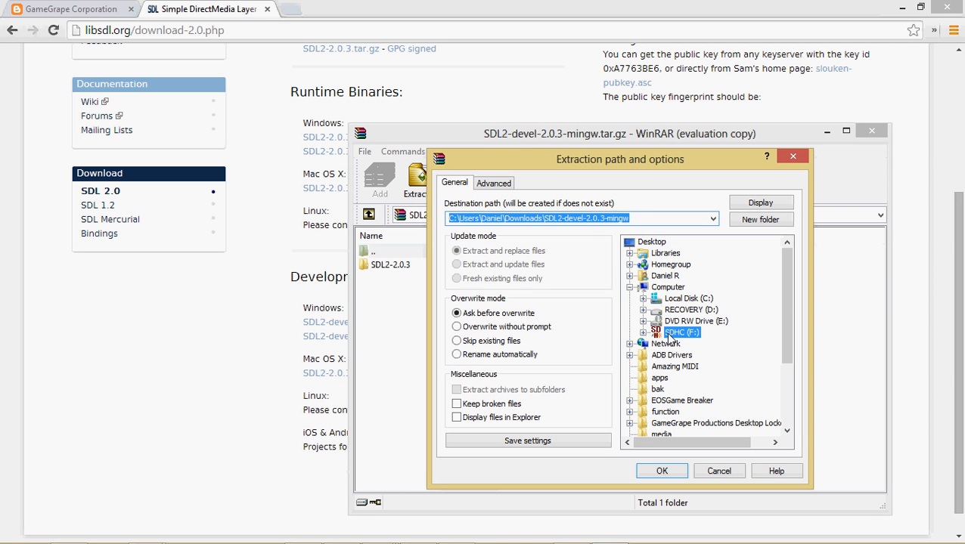
{"action": "left_click", "coordinate": [663, 332]}
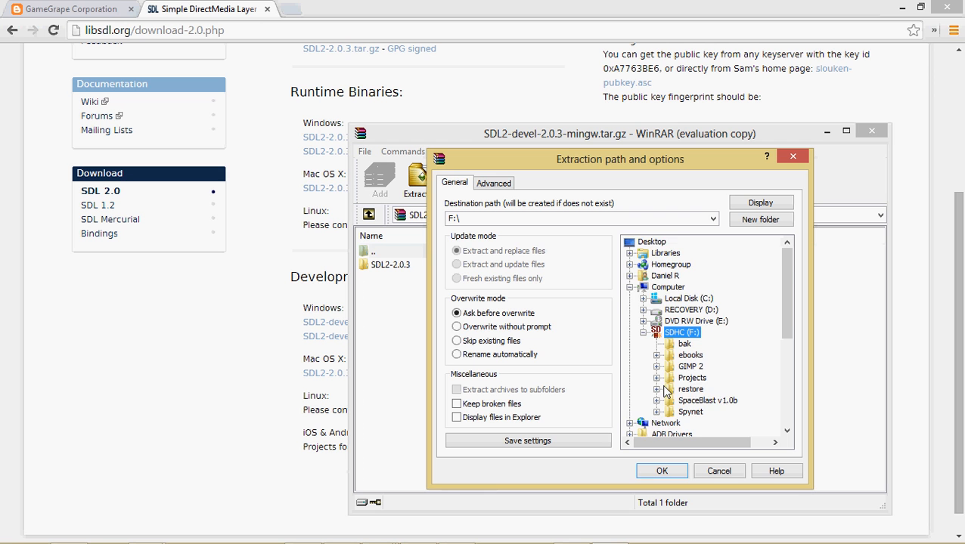
{"action": "left_click", "coordinate": [655, 378]}
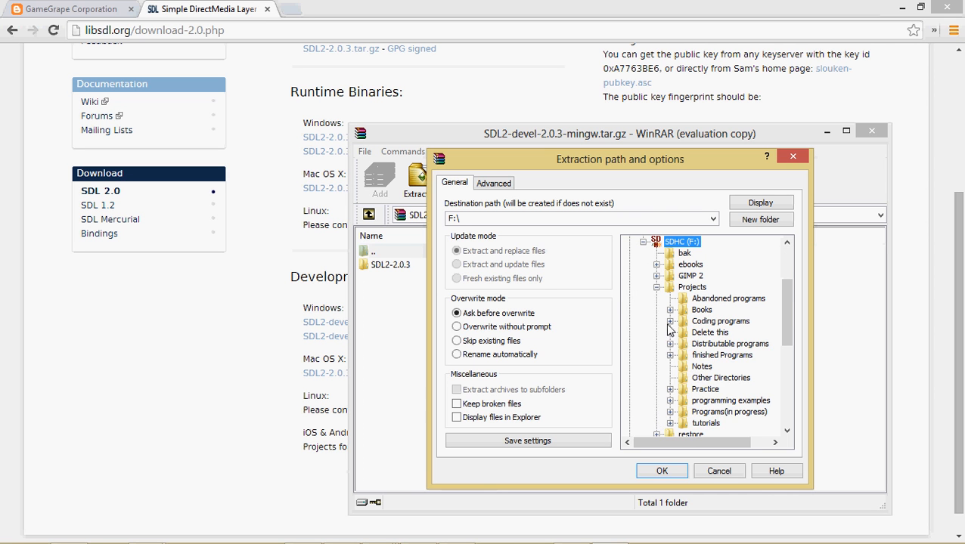
{"action": "left_click", "coordinate": [670, 321]}
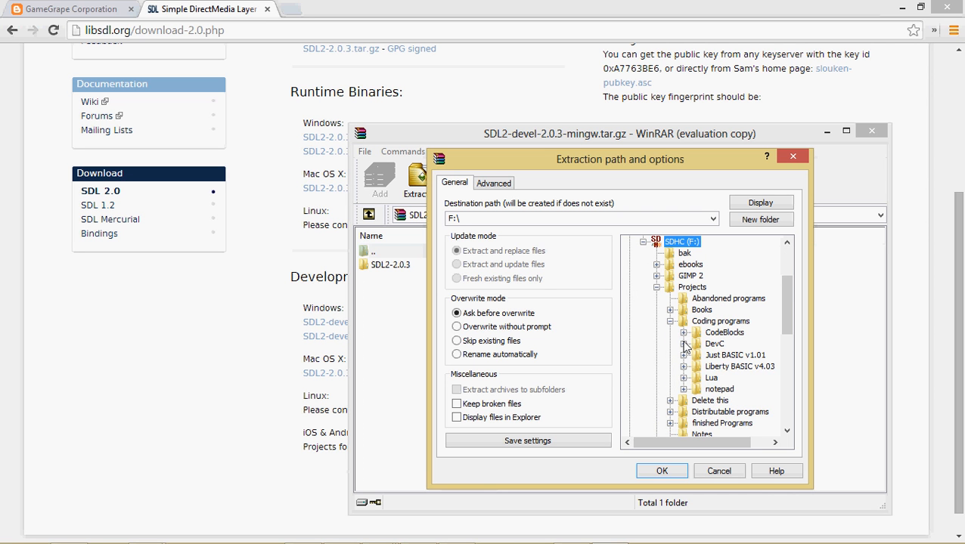
{"action": "left_click", "coordinate": [670, 332]}
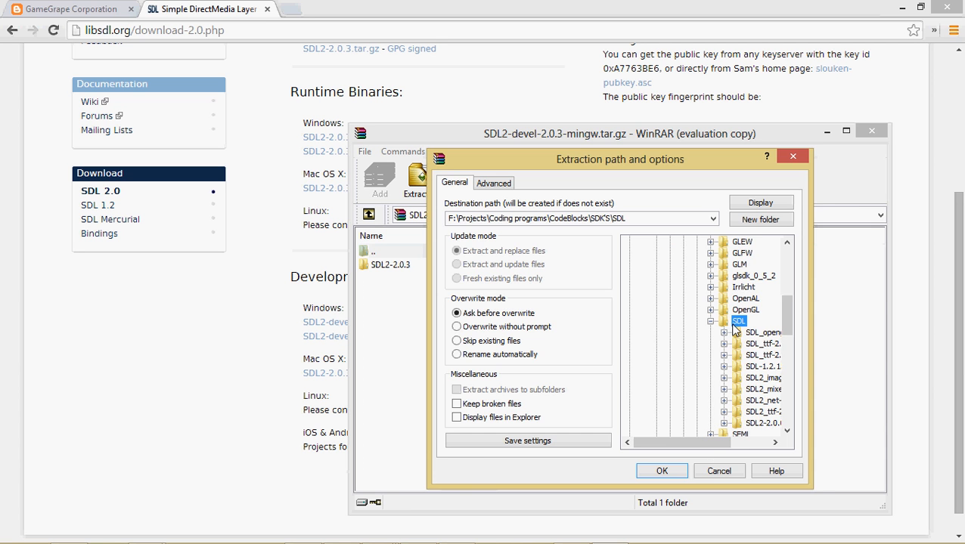
{"action": "left_click", "coordinate": [661, 471]}
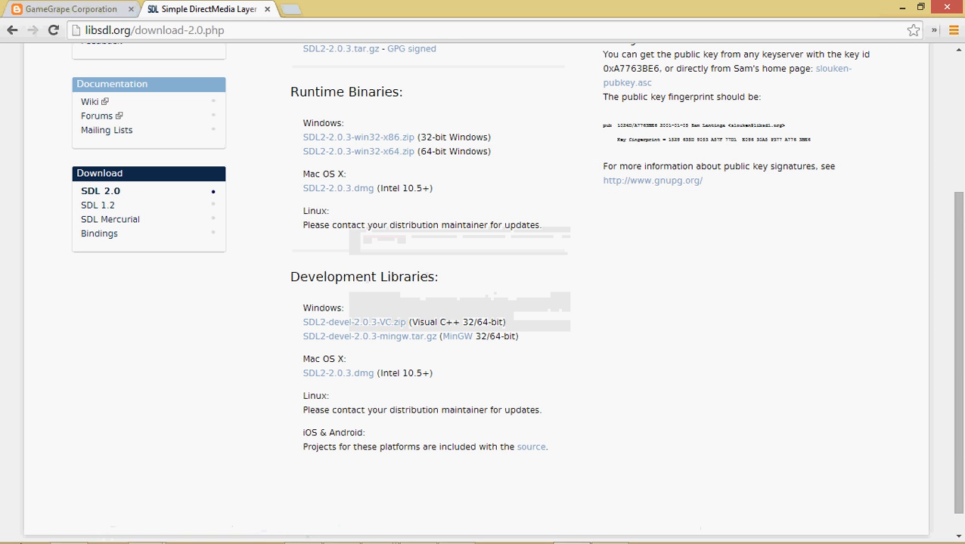
{"action": "right_click", "coordinate": [69, 529]}
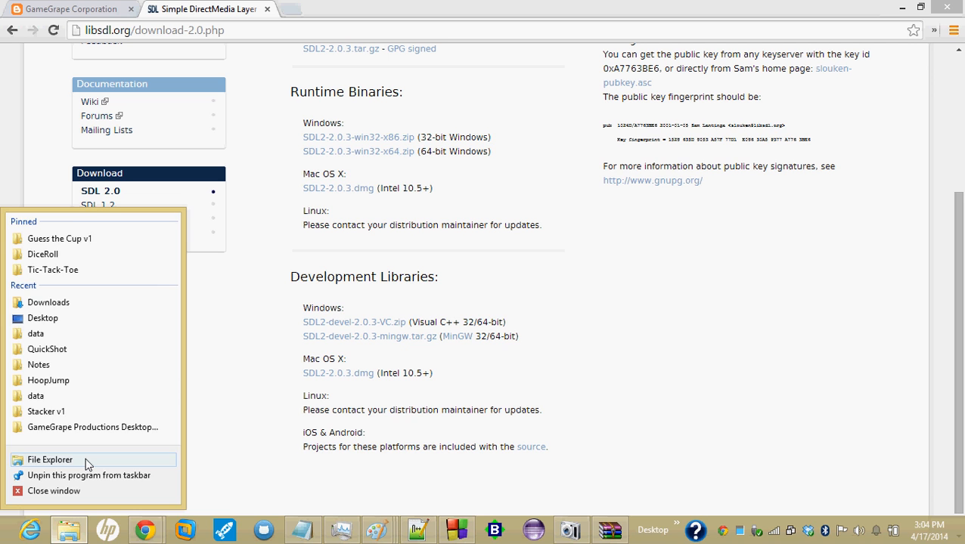
{"action": "left_click", "coordinate": [50, 459]}
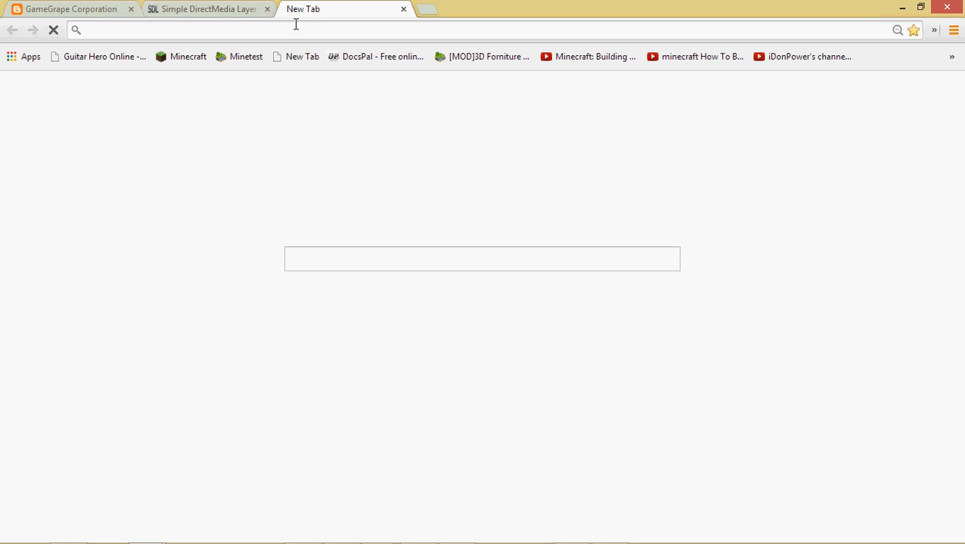
Step: Enter codeblocks.org in the new tab's address bar
{"action": "type", "text": "Codd"}
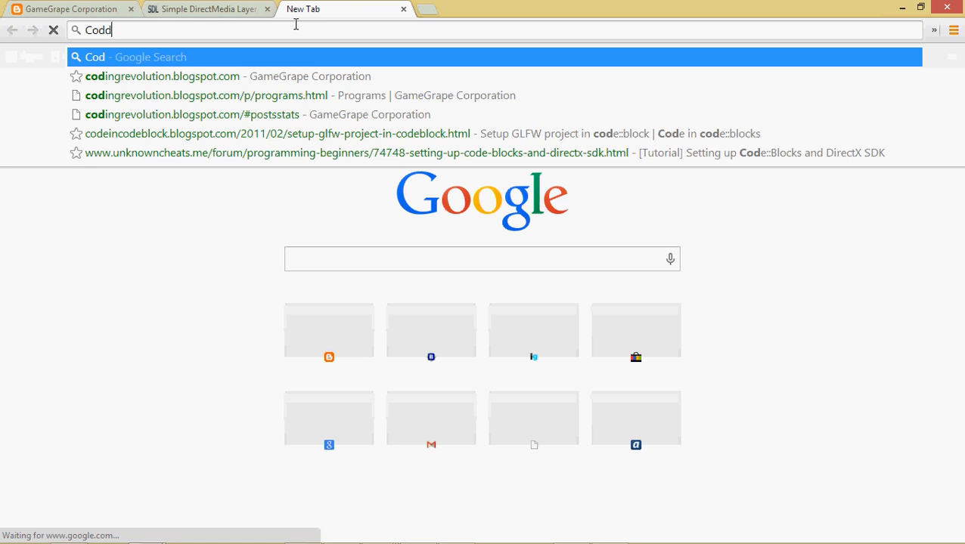
{"action": "type", "text": "b"}
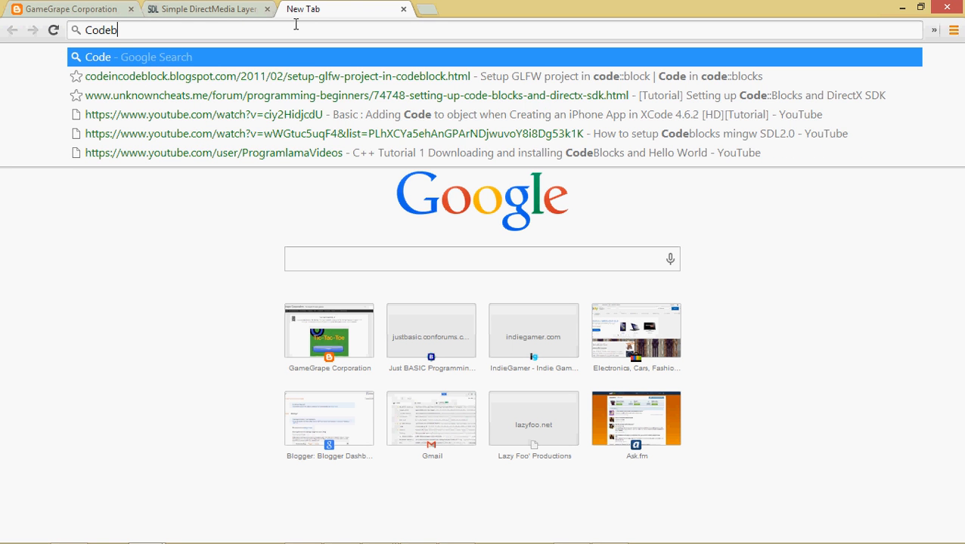
{"action": "type", "text": "locke"}
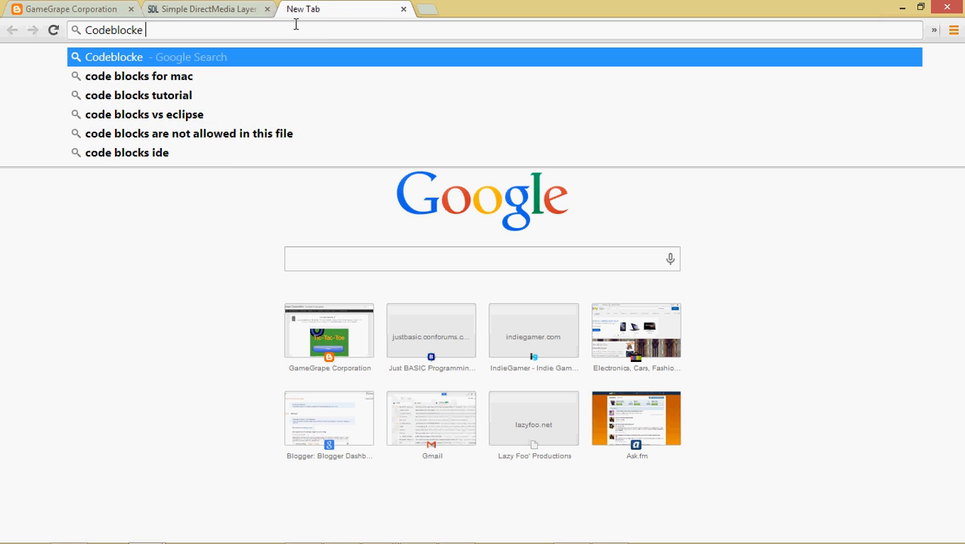
{"action": "type", "text": "s.org"}
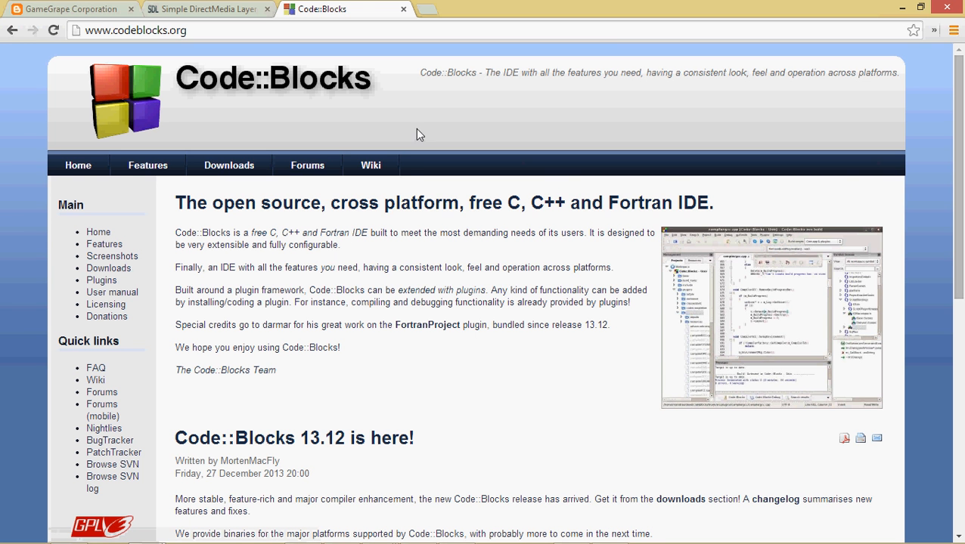
{"action": "mouse_move", "coordinate": [229, 165]}
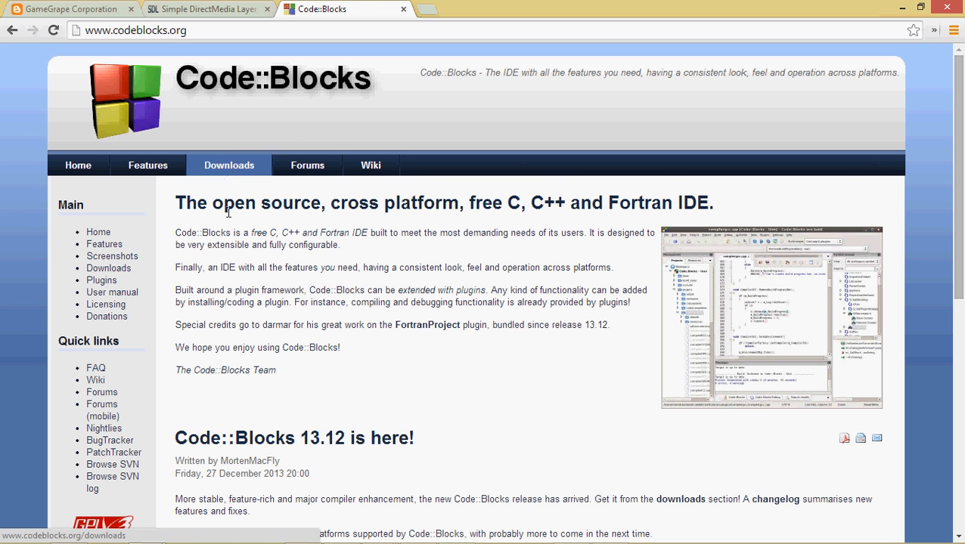
{"action": "mouse_move", "coordinate": [260, 290]}
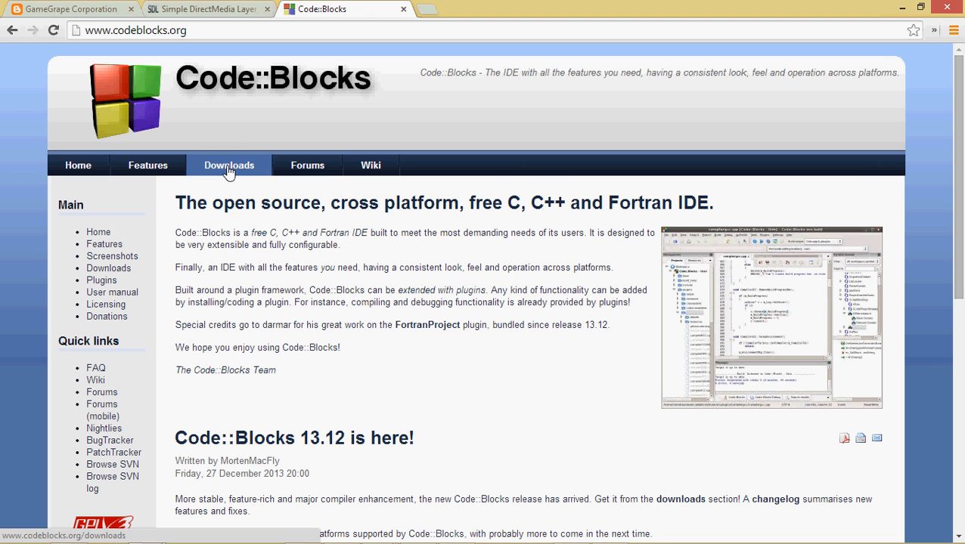
{"action": "mouse_move", "coordinate": [229, 185]}
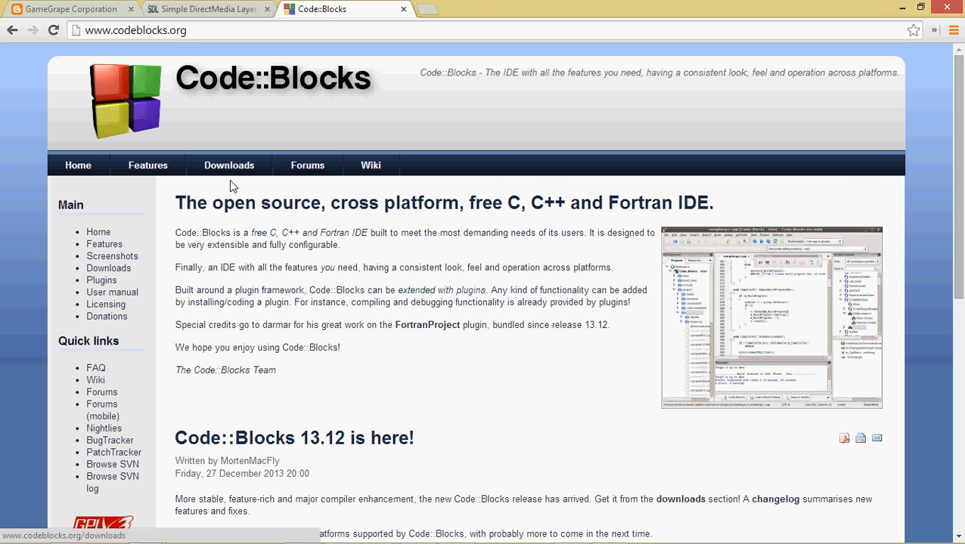
Step: Go to the Code::Blocks Downloads page and follow 'Download the binary release'
{"action": "left_click", "coordinate": [228, 165]}
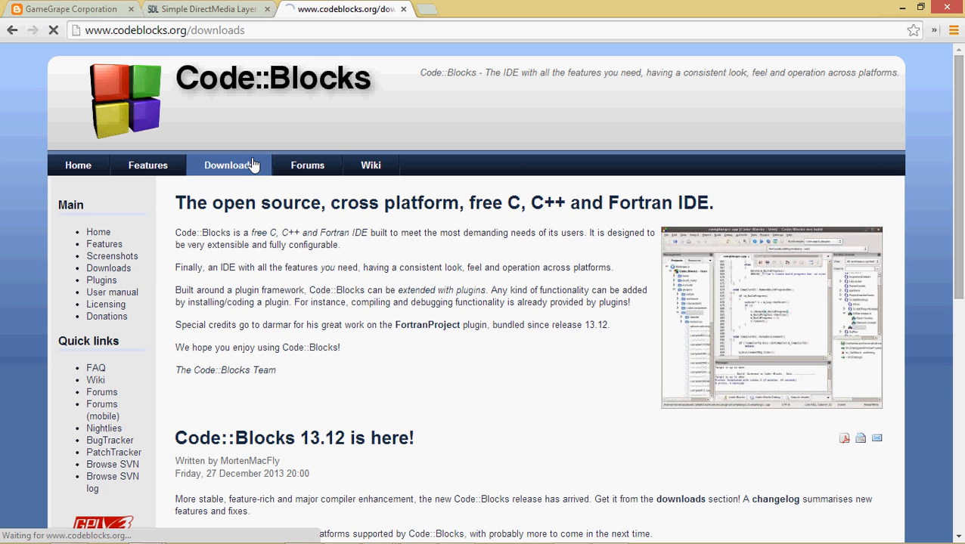
{"action": "left_click", "coordinate": [229, 165]}
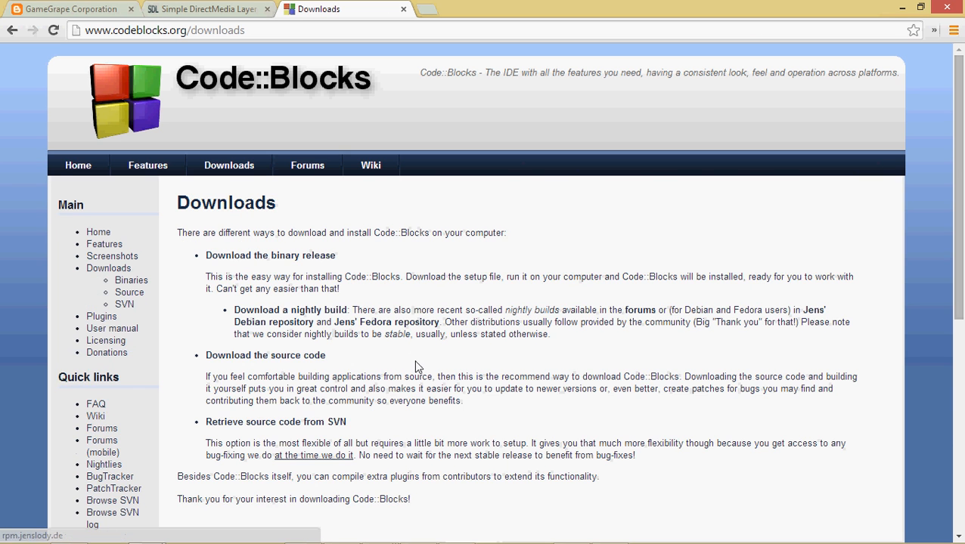
{"action": "mouse_move", "coordinate": [260, 261]}
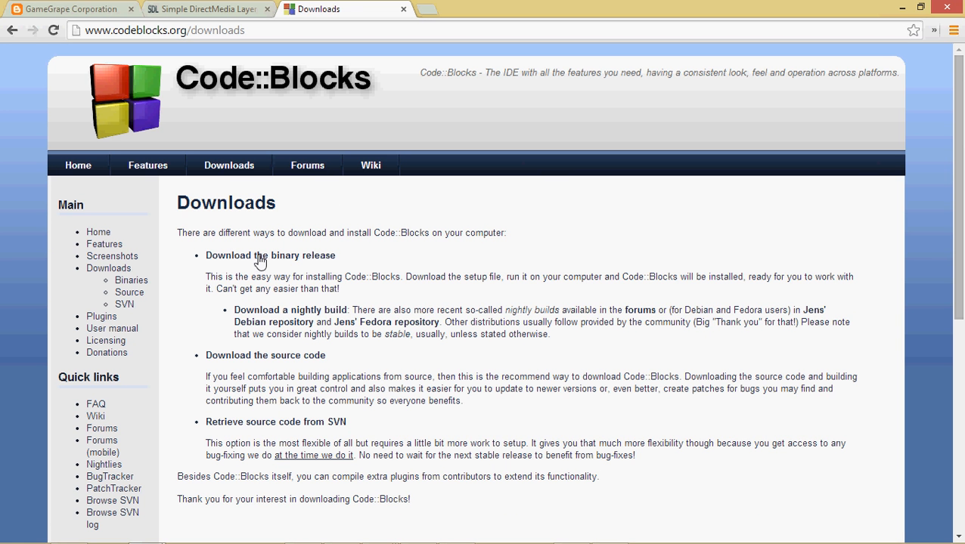
{"action": "left_click", "coordinate": [270, 255]}
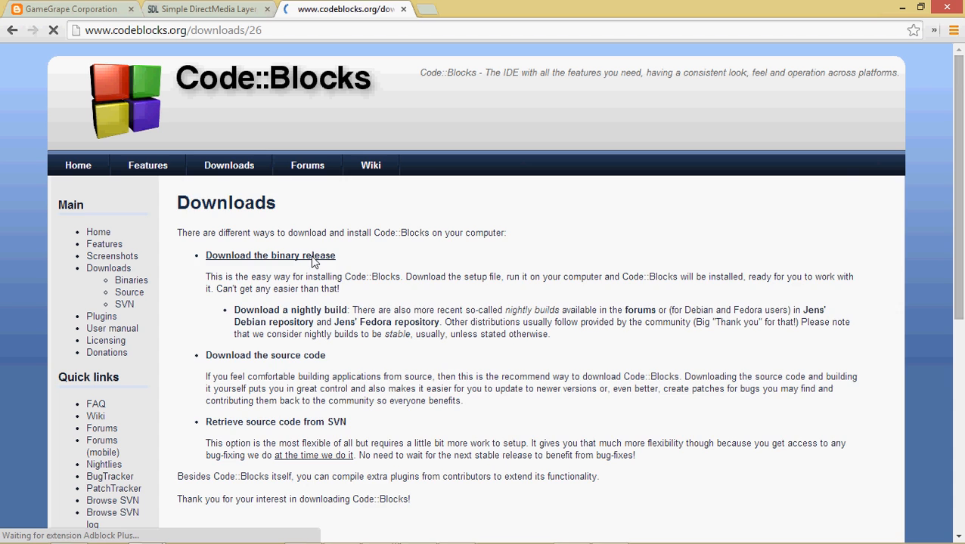
{"action": "left_click", "coordinate": [270, 255]}
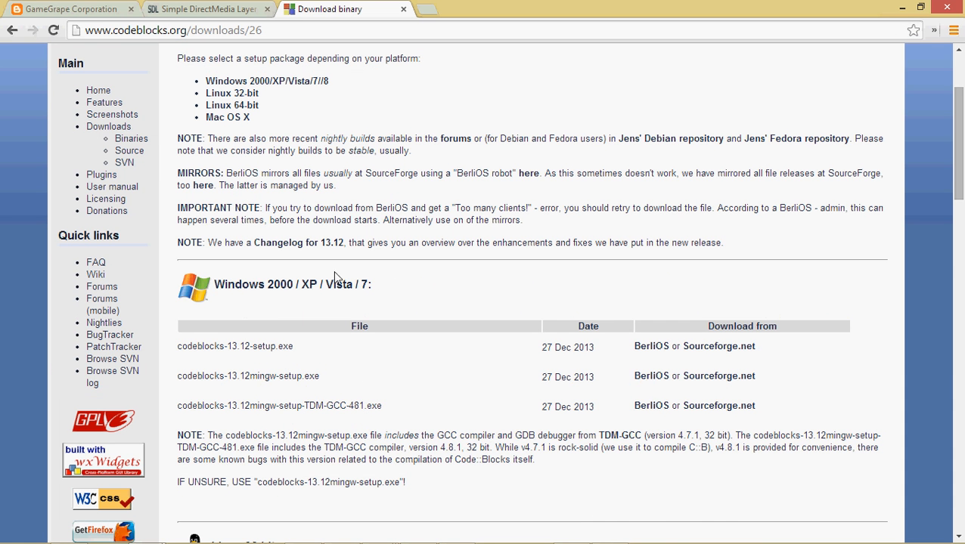
Step: Scroll the binary list and choose the SourceForge link for codeblocks-13.12mingw-setup.exe
{"action": "scroll", "scroll_direction": "down", "scroll_amount": 3}
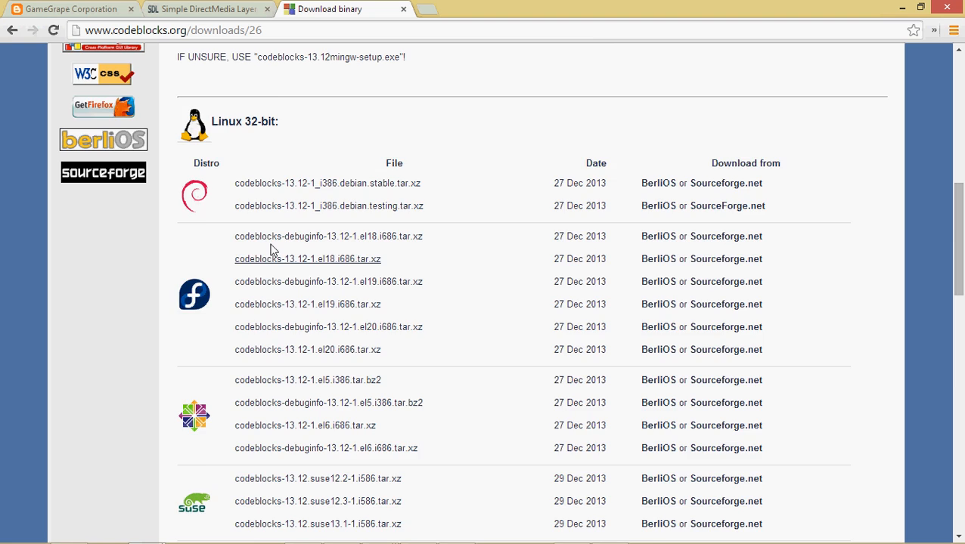
{"action": "scroll", "scroll_direction": "down", "scroll_amount": 3}
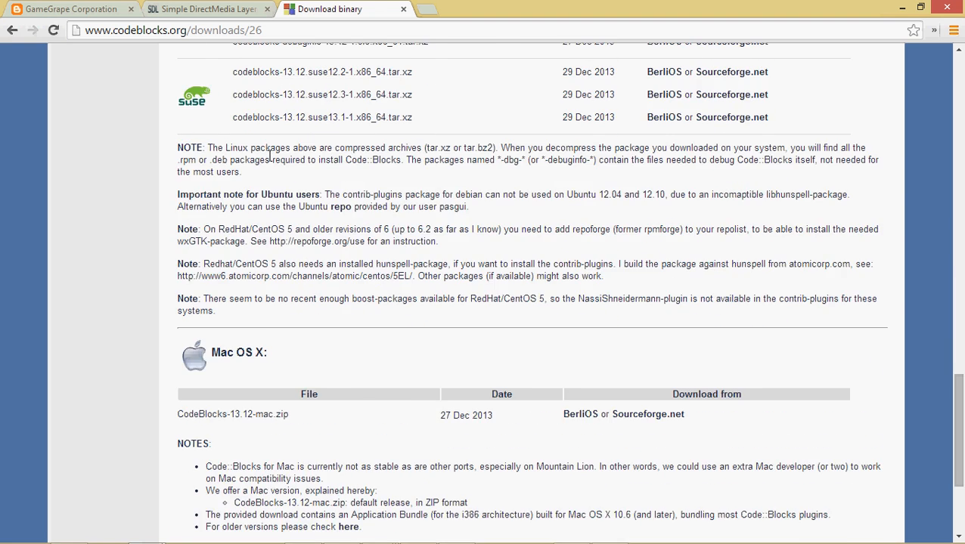
{"action": "scroll", "scroll_direction": "up", "scroll_amount": 3}
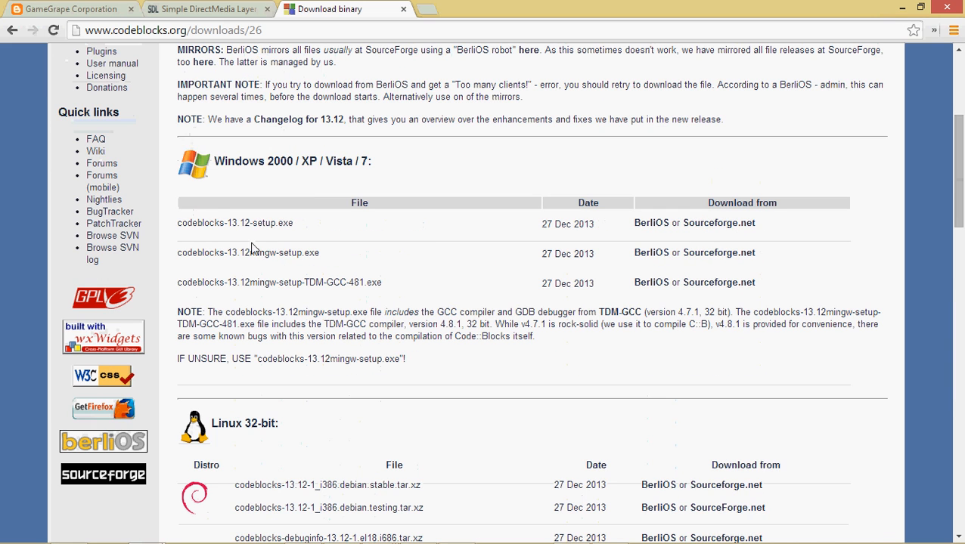
{"action": "mouse_move", "coordinate": [357, 256]}
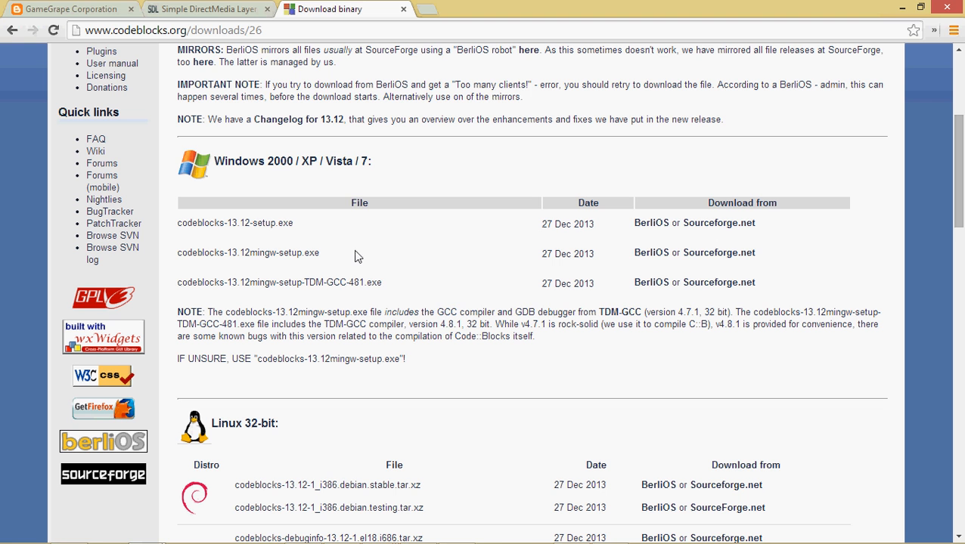
{"action": "mouse_move", "coordinate": [648, 261]}
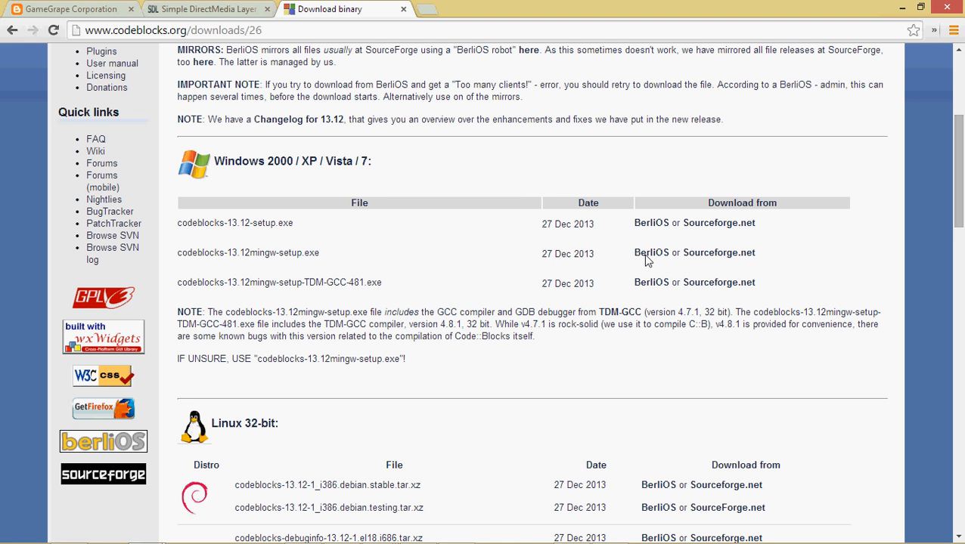
{"action": "mouse_move", "coordinate": [718, 252]}
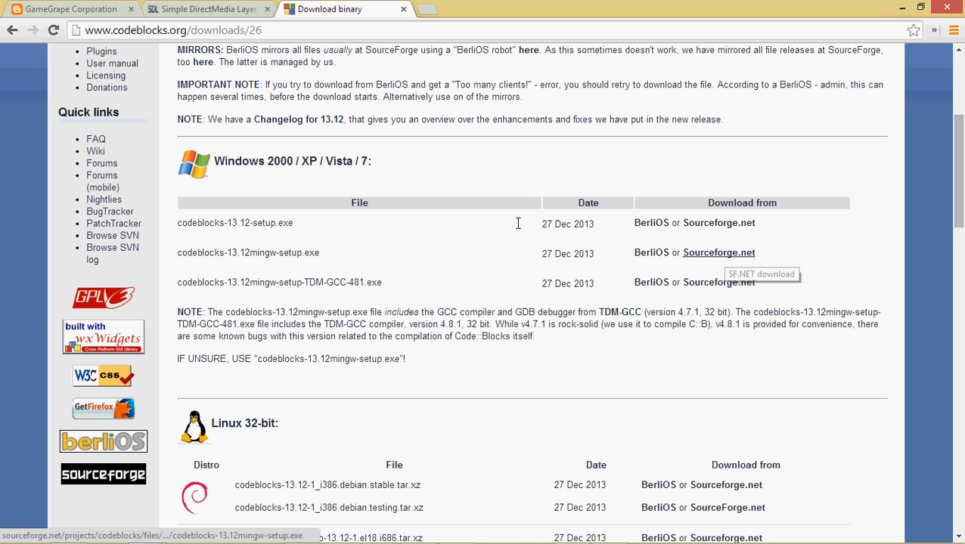
{"action": "mouse_move", "coordinate": [381, 177]}
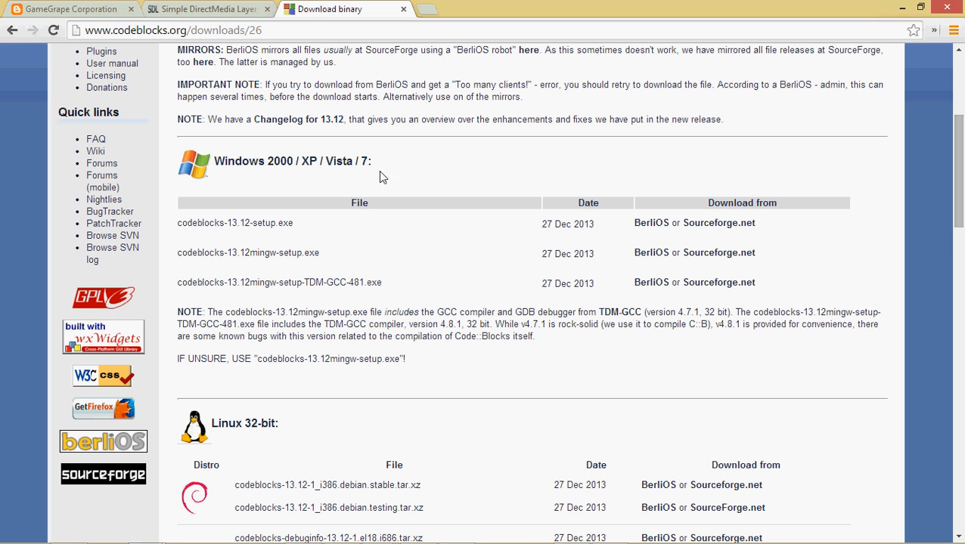
{"action": "mouse_move", "coordinate": [382, 177]}
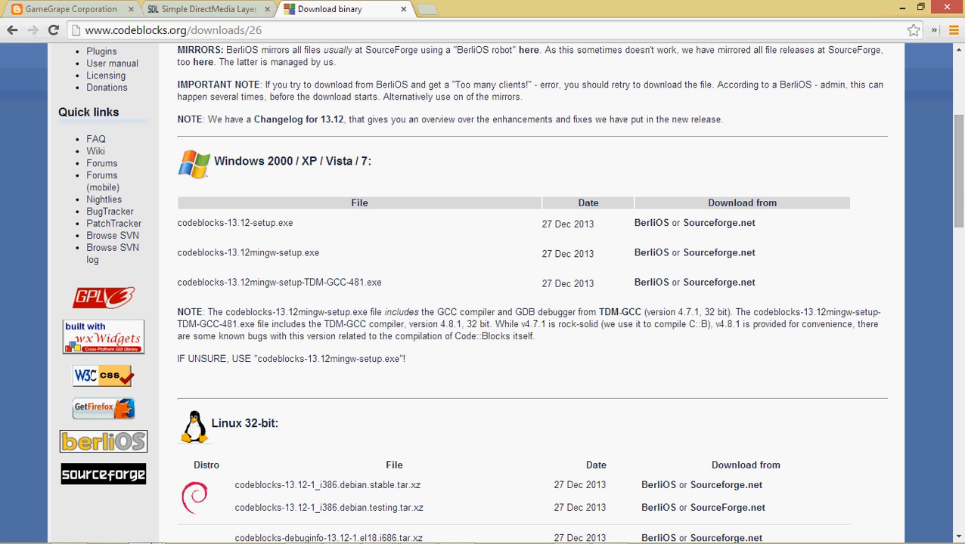
{"action": "mouse_move", "coordinate": [374, 155]}
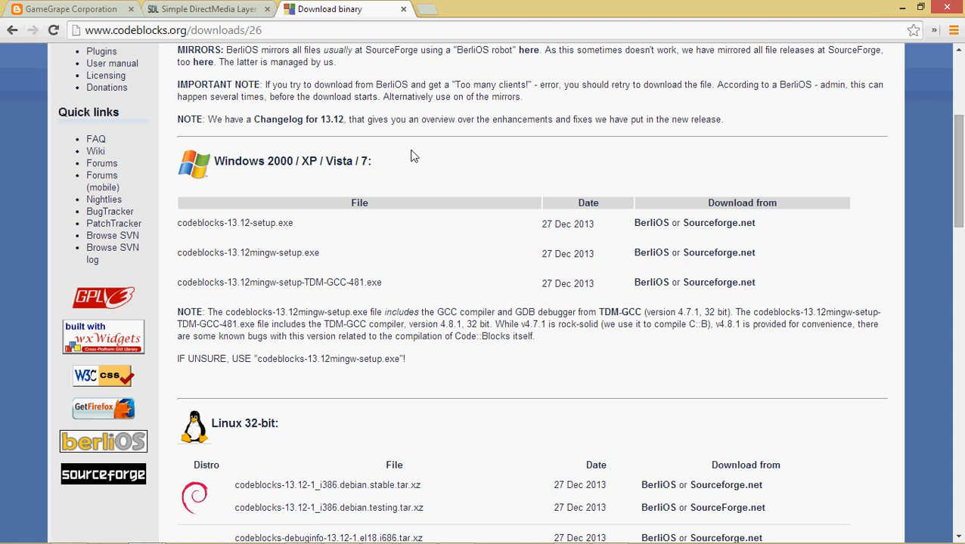
{"action": "mouse_move", "coordinate": [719, 253]}
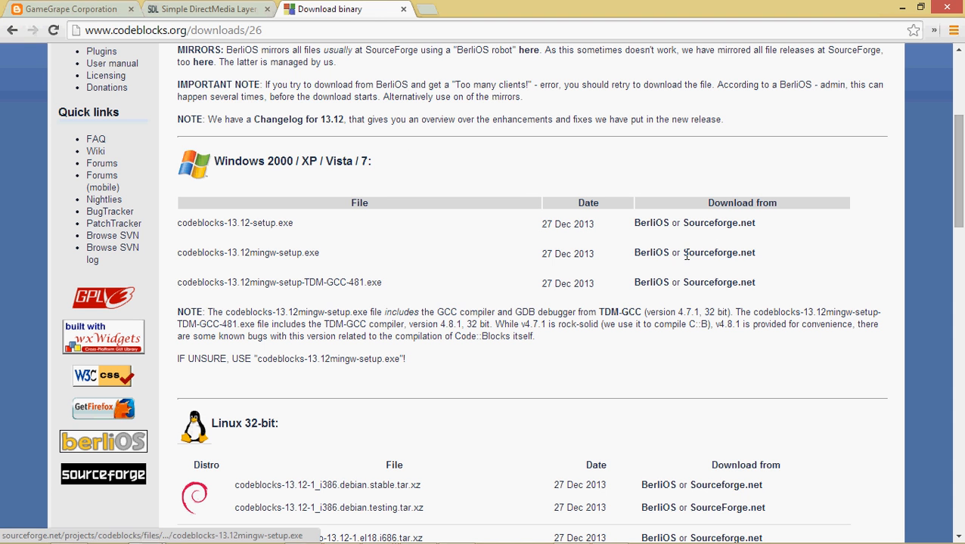
{"action": "left_click", "coordinate": [719, 253]}
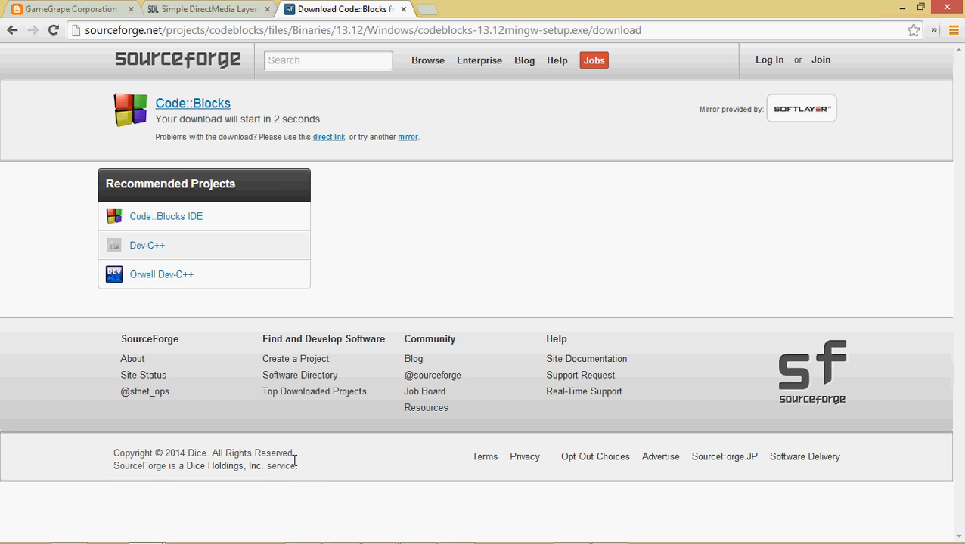
{"action": "mouse_move", "coordinate": [300, 375]}
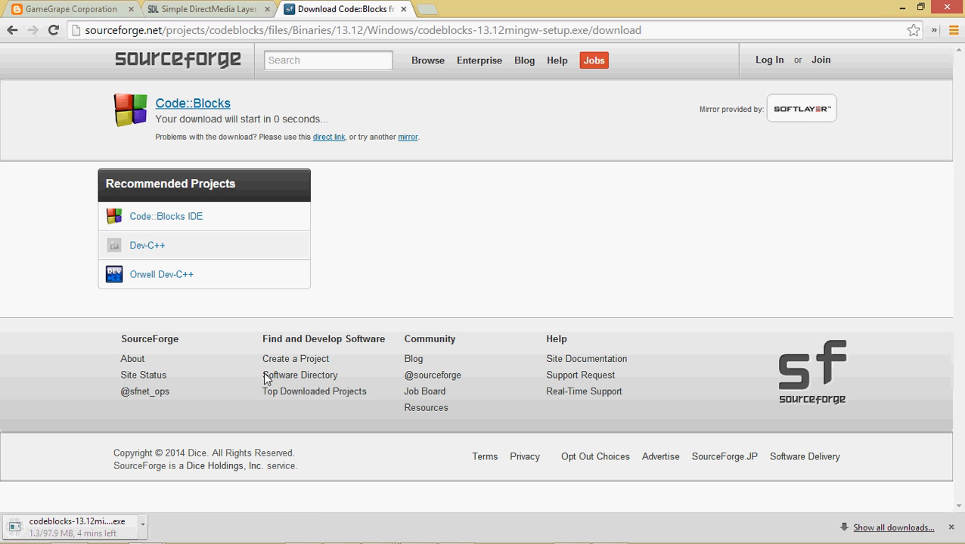
{"action": "mouse_move", "coordinate": [407, 9]}
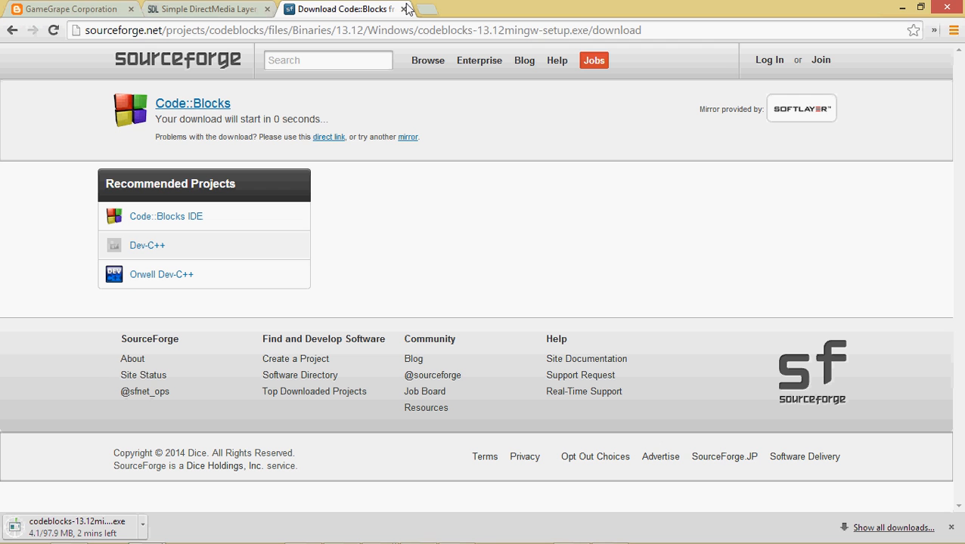
{"action": "mouse_move", "coordinate": [405, 9]}
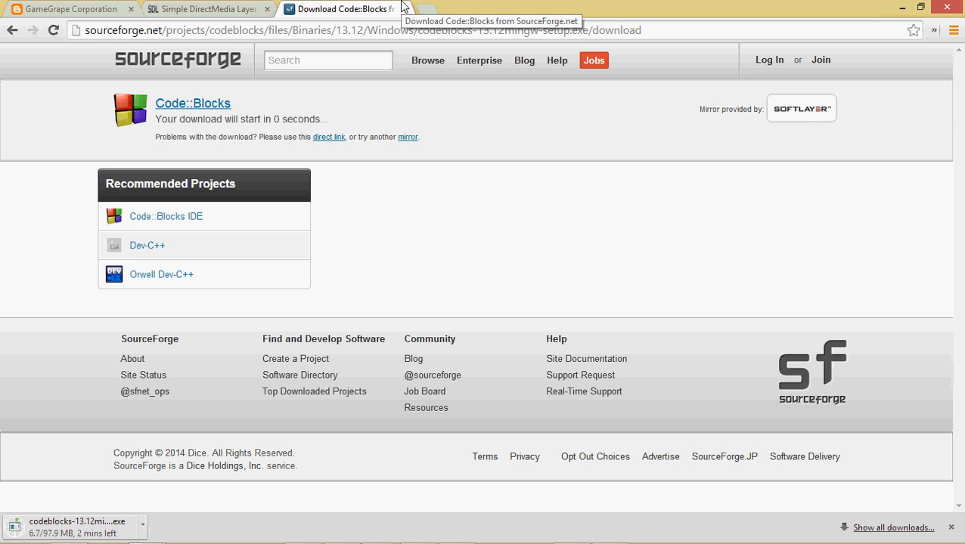
{"action": "mouse_move", "coordinate": [344, 163]}
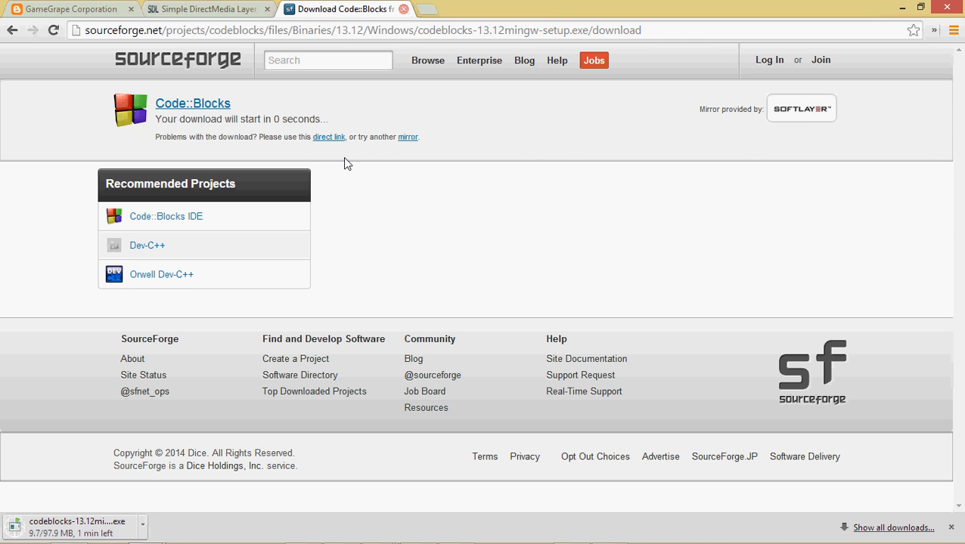
{"action": "mouse_move", "coordinate": [388, 300]}
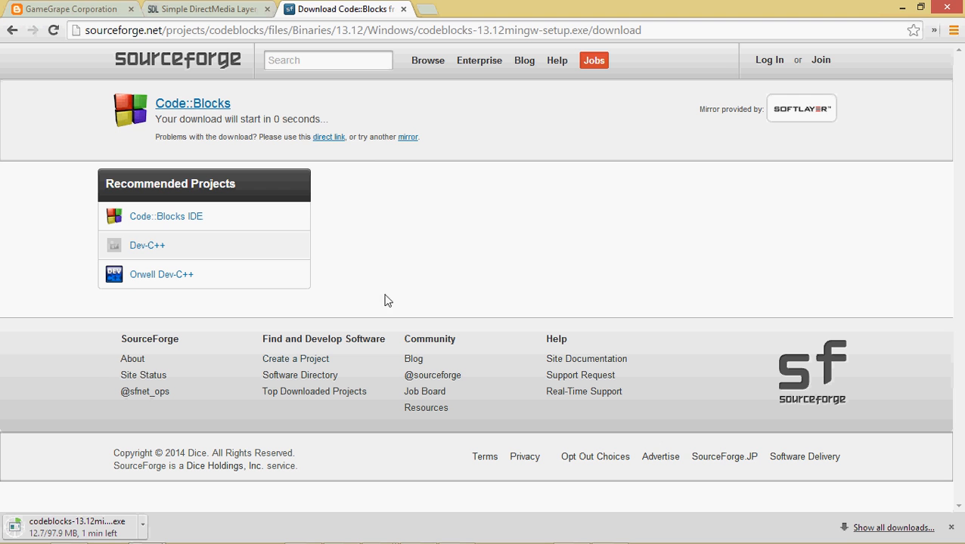
{"action": "mouse_move", "coordinate": [199, 15]}
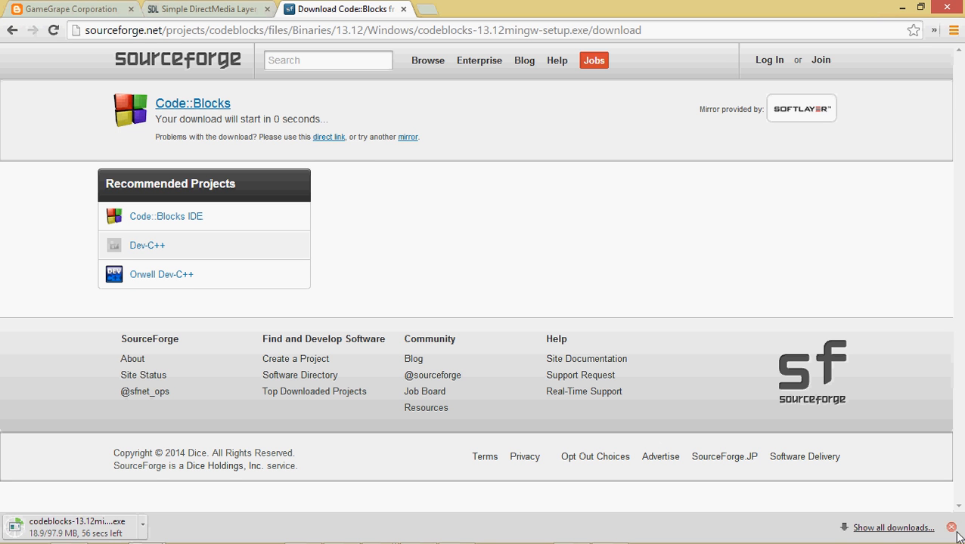
Step: Close Chrome's download shelf while the 97.9 MB installer downloads
{"action": "left_click", "coordinate": [951, 527]}
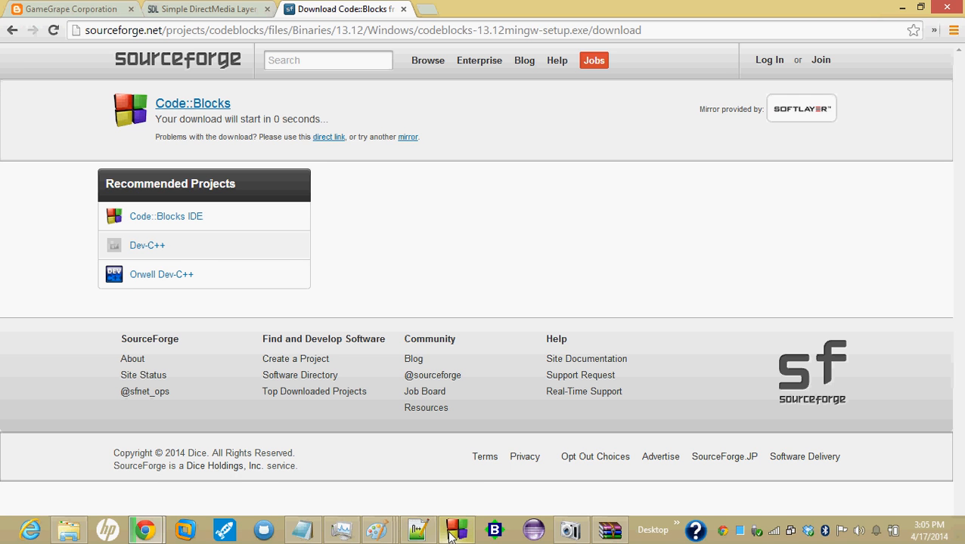
{"action": "left_click", "coordinate": [456, 529]}
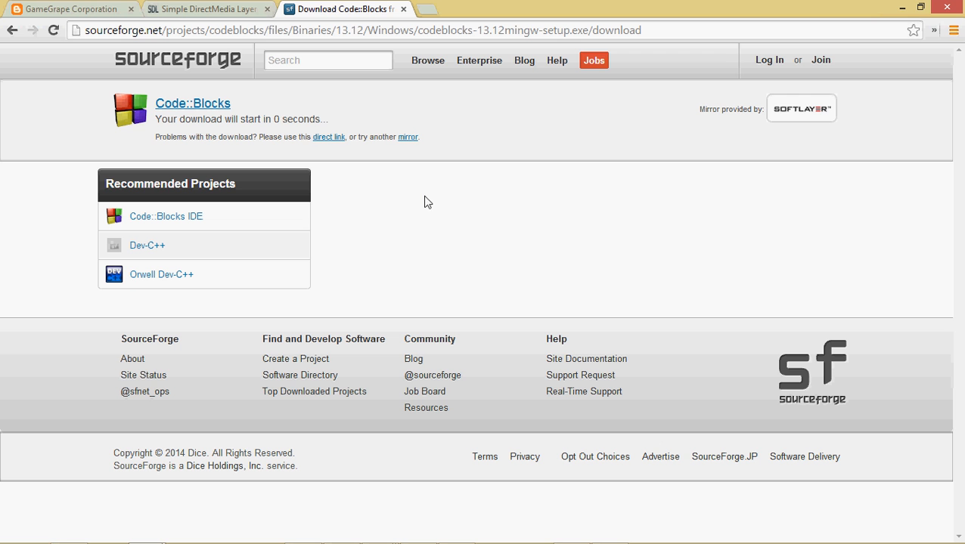
{"action": "mouse_move", "coordinate": [470, 191]}
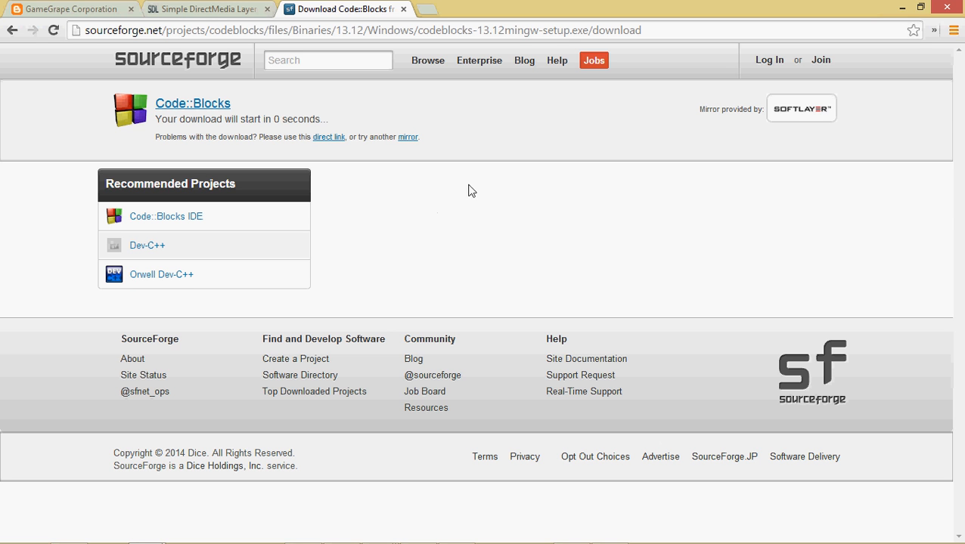
{"action": "mouse_move", "coordinate": [208, 9]}
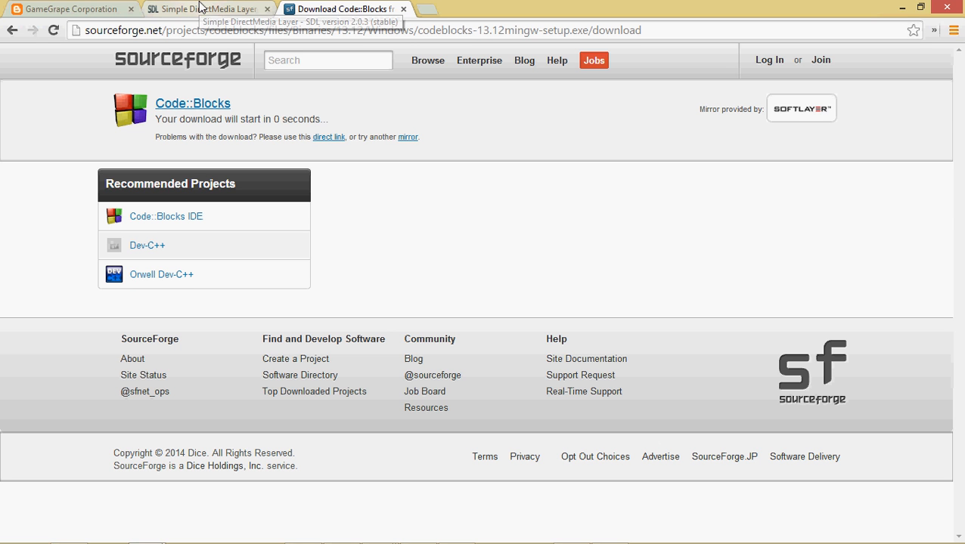